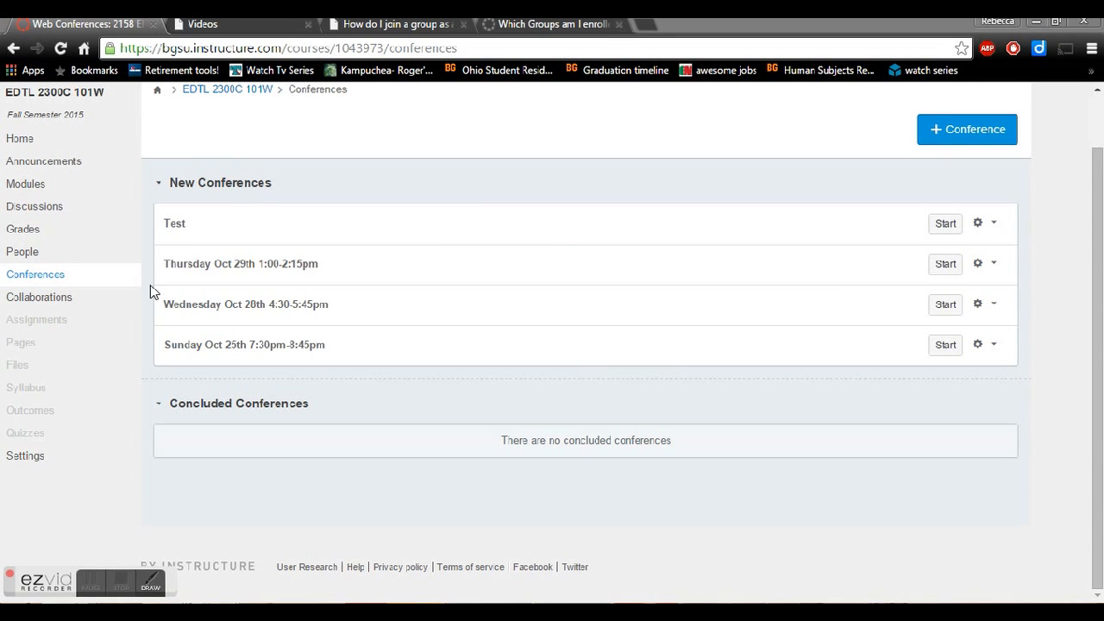
{"action": "mouse_move", "coordinate": [147, 283]}
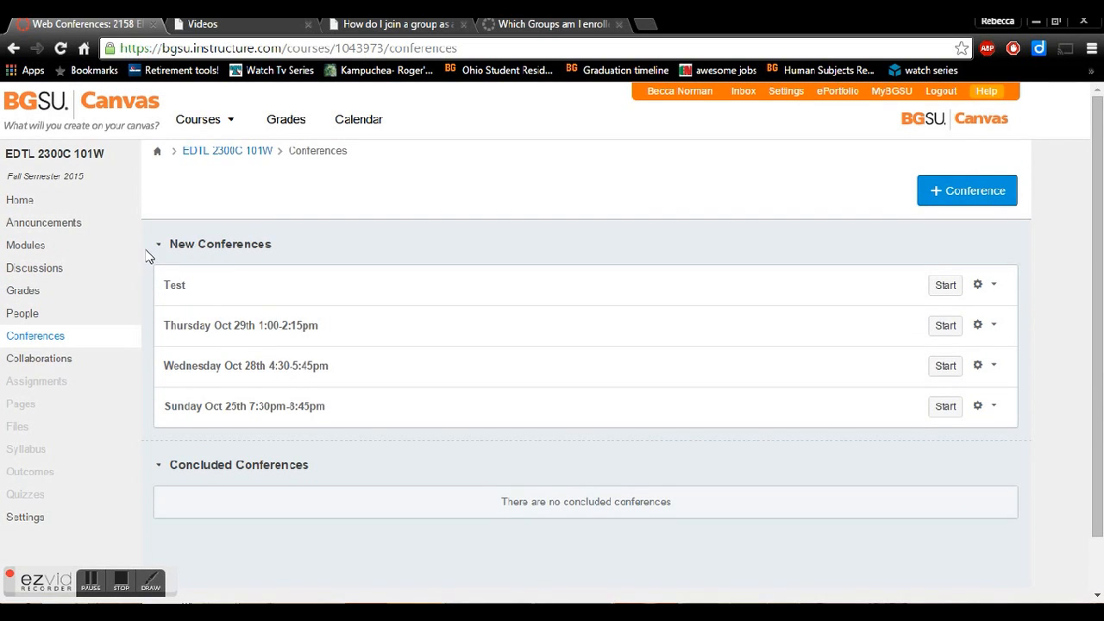
{"action": "mouse_move", "coordinate": [142, 334]}
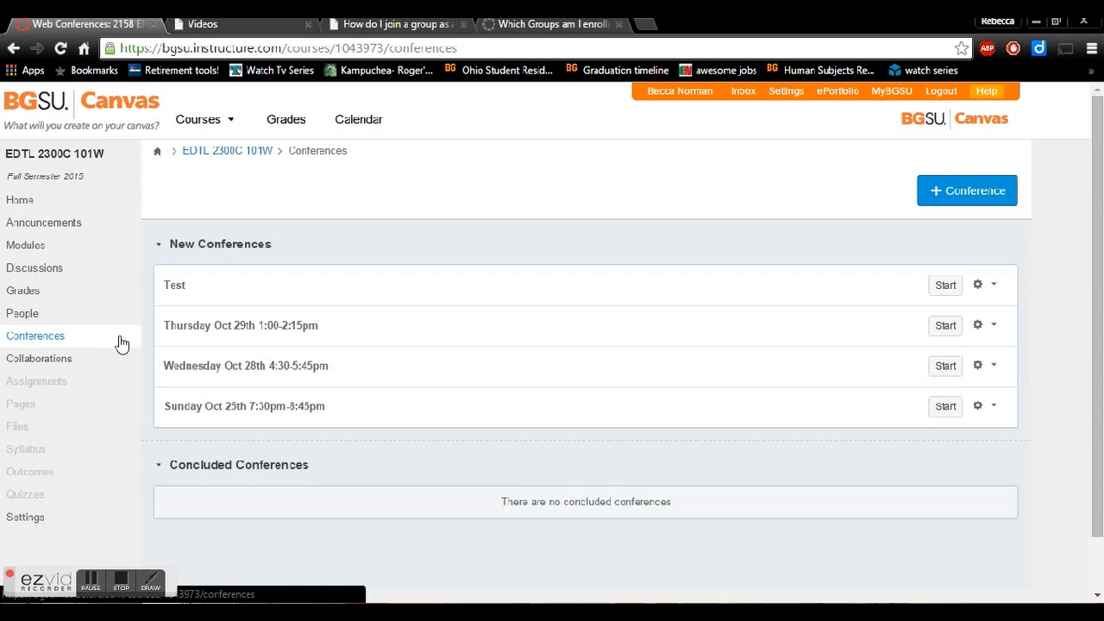
{"action": "mouse_move", "coordinate": [567, 421]}
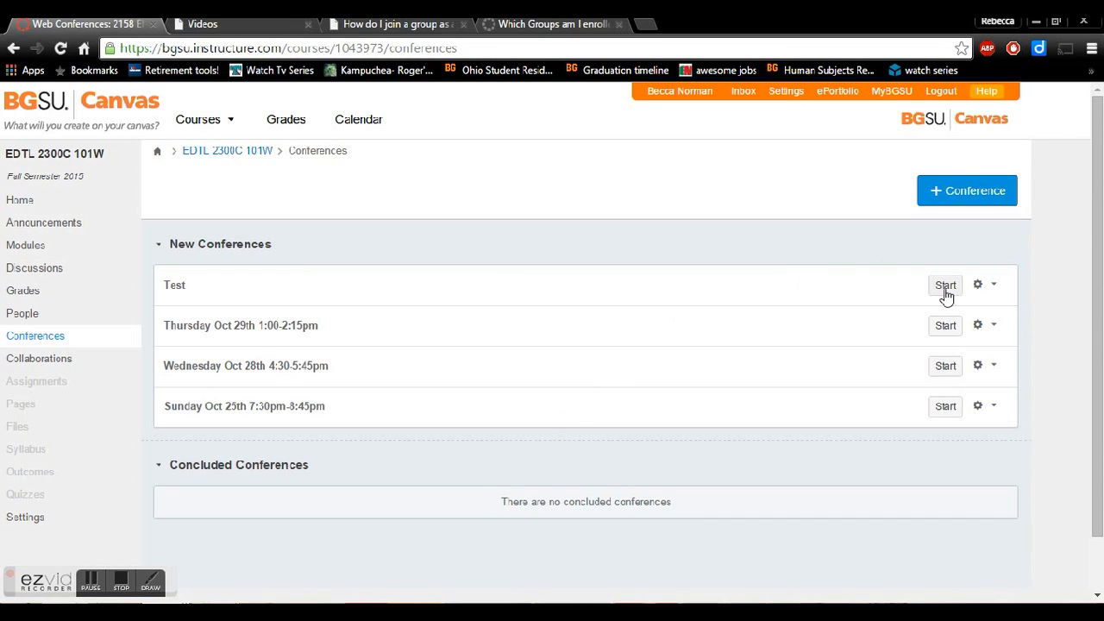
Step: Start the Test conference and join its audio with the microphone, reaching the echo test
{"action": "left_click", "coordinate": [945, 285]}
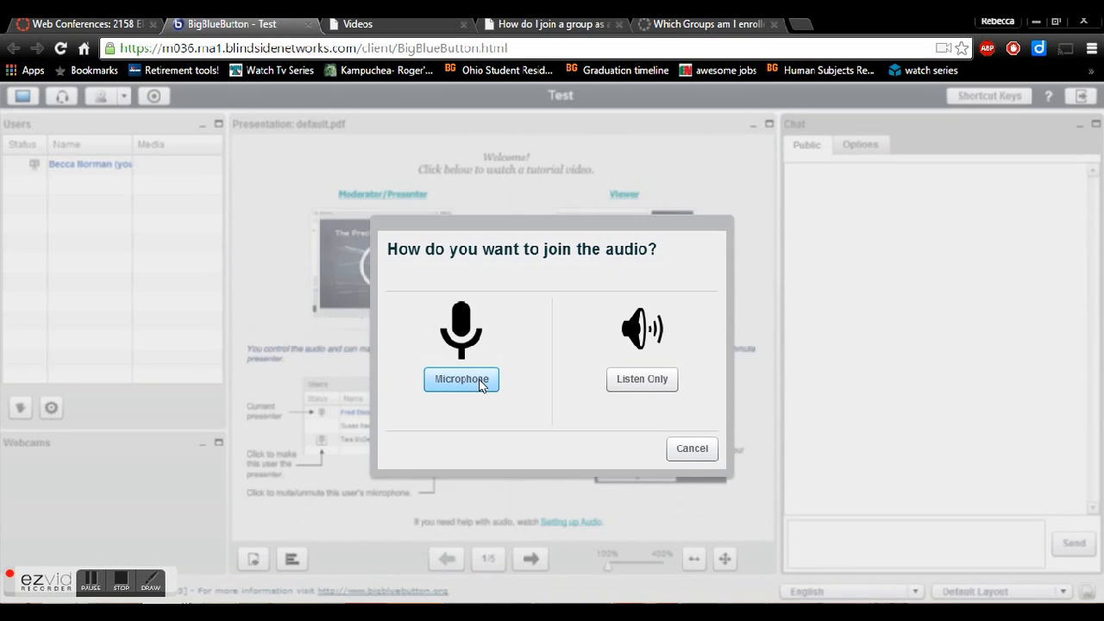
{"action": "left_click", "coordinate": [461, 378]}
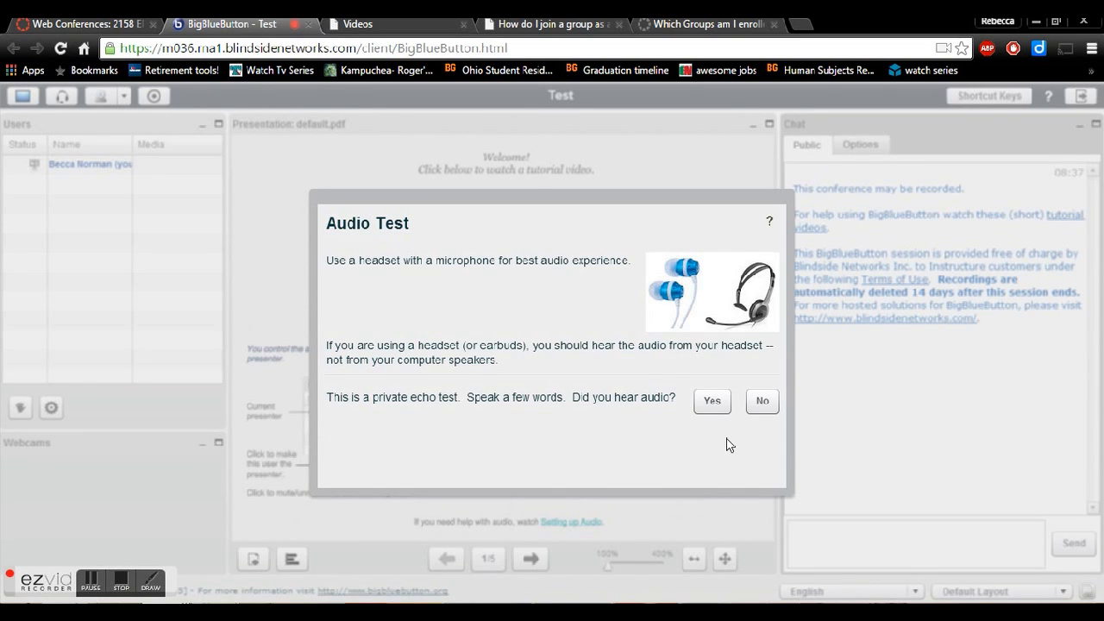
{"action": "mouse_move", "coordinate": [638, 454]}
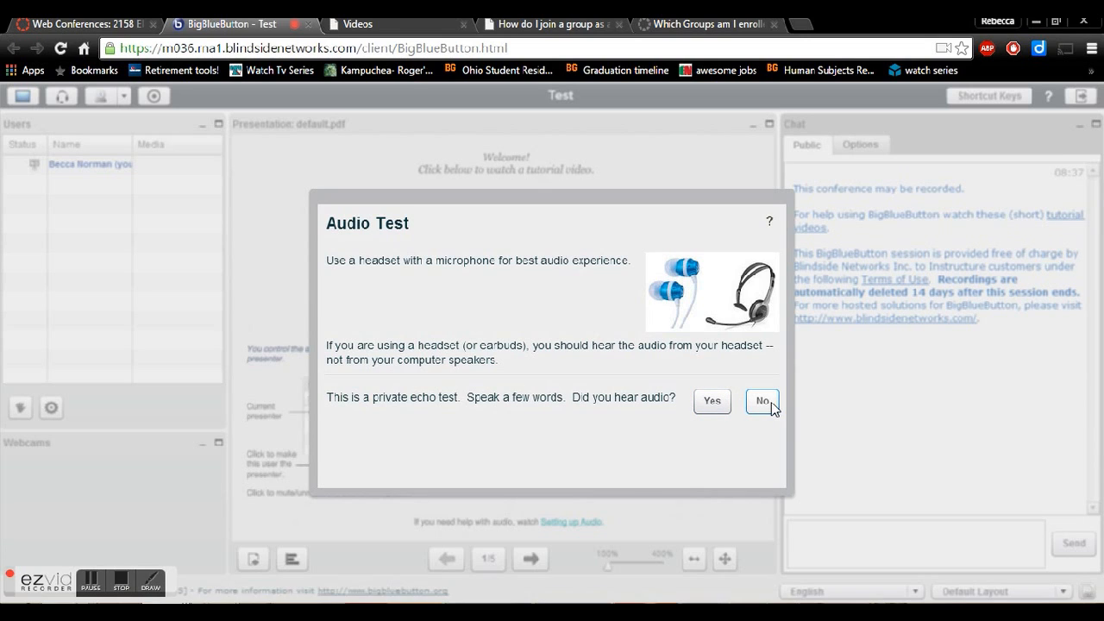
{"action": "mouse_move", "coordinate": [712, 401]}
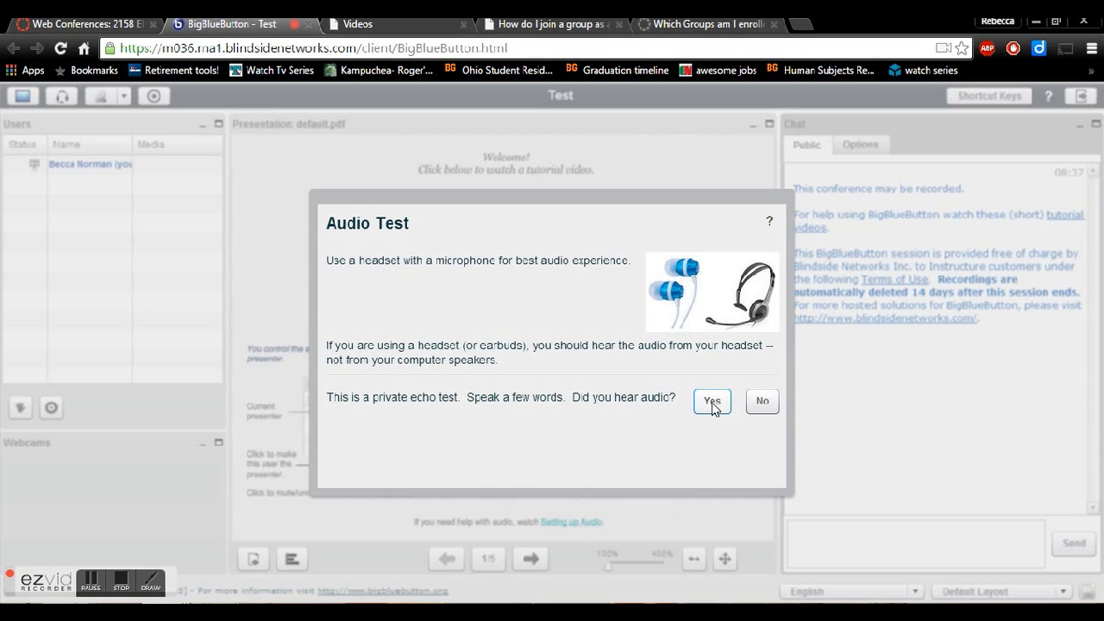
Step: Confirm the echo test was heard, dismiss the record notice and request session recording
{"action": "left_click", "coordinate": [711, 401]}
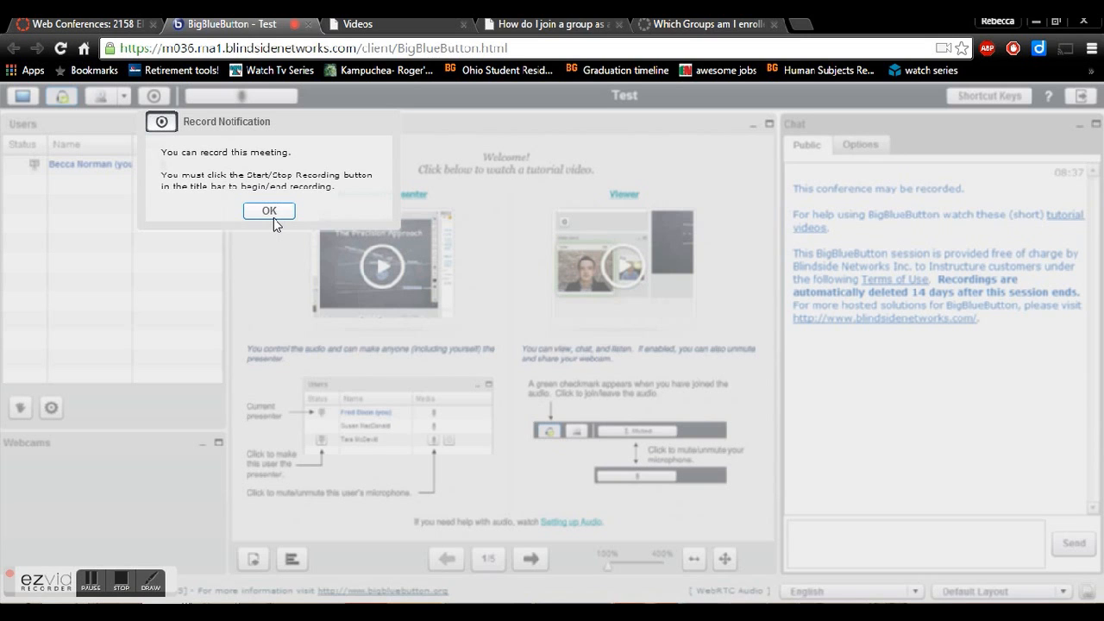
{"action": "left_click", "coordinate": [268, 210]}
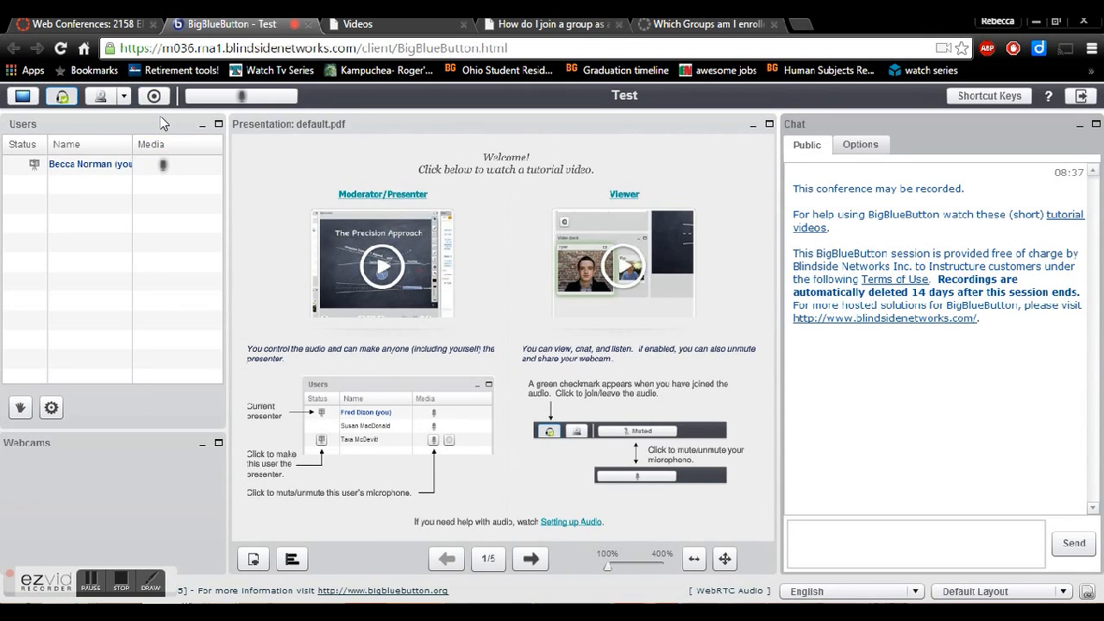
{"action": "mouse_move", "coordinate": [153, 96]}
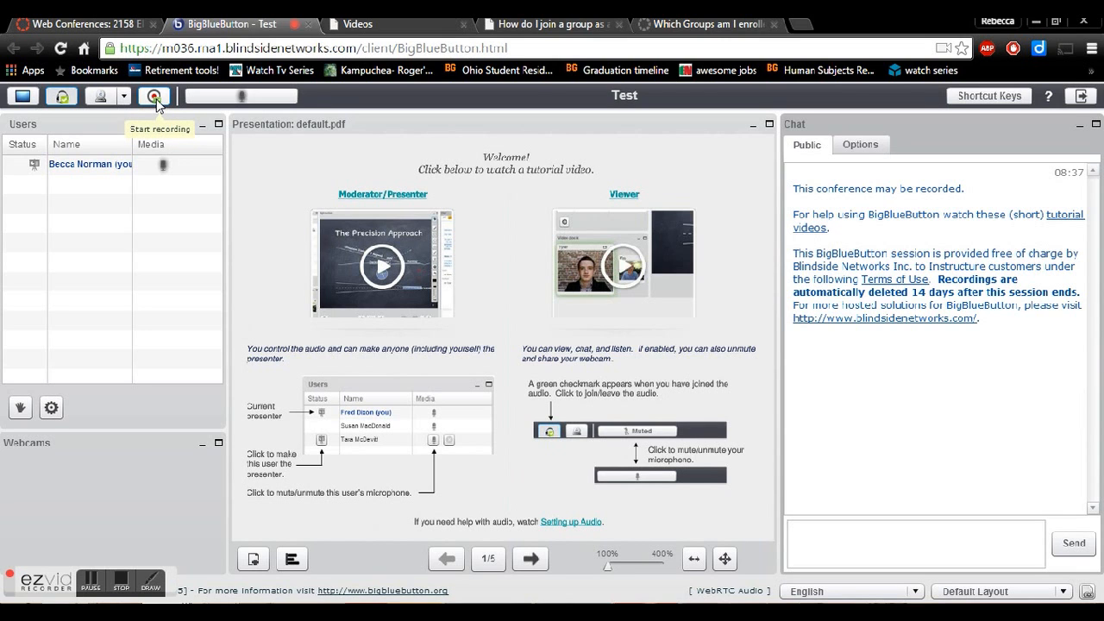
{"action": "left_click", "coordinate": [155, 96]}
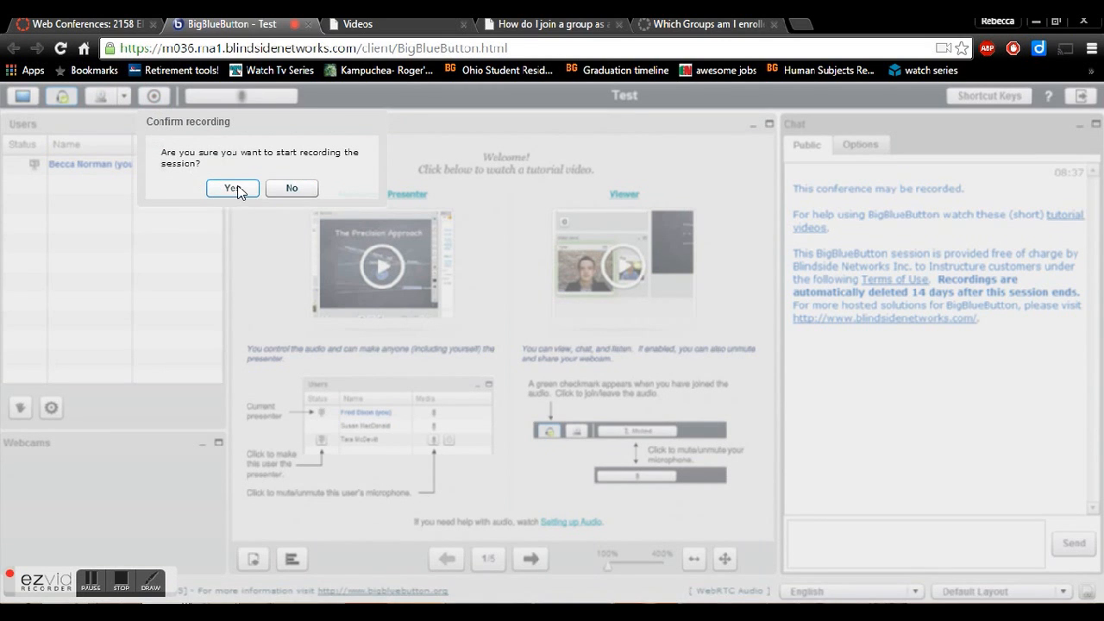
Step: Confirm recording so the title reads (Recording) Test
{"action": "left_click", "coordinate": [231, 188]}
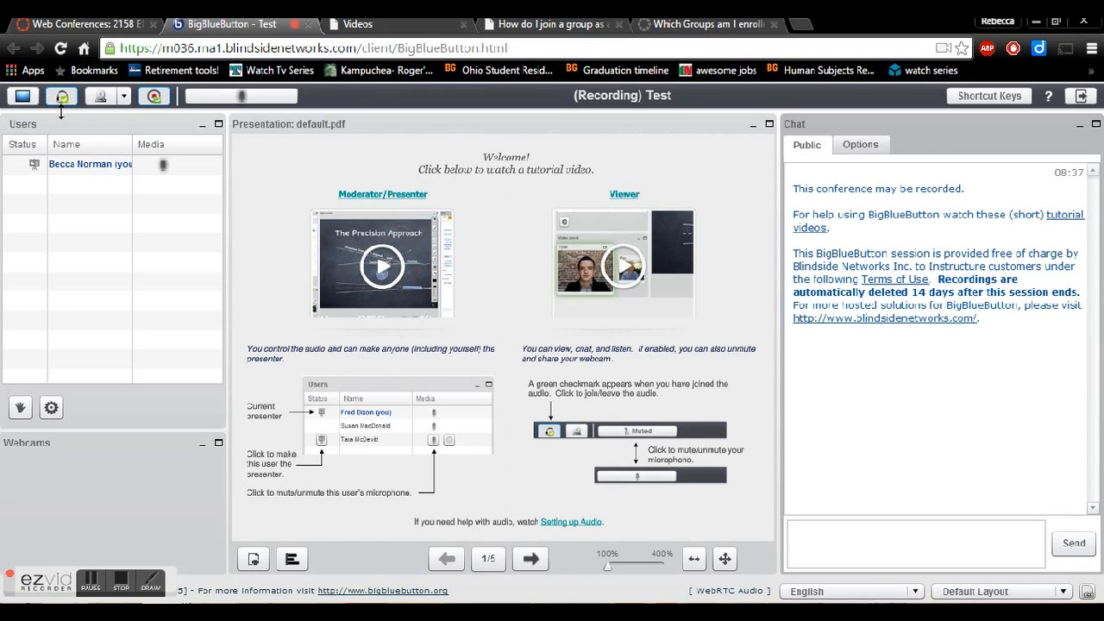
{"action": "mouse_move", "coordinate": [107, 114]}
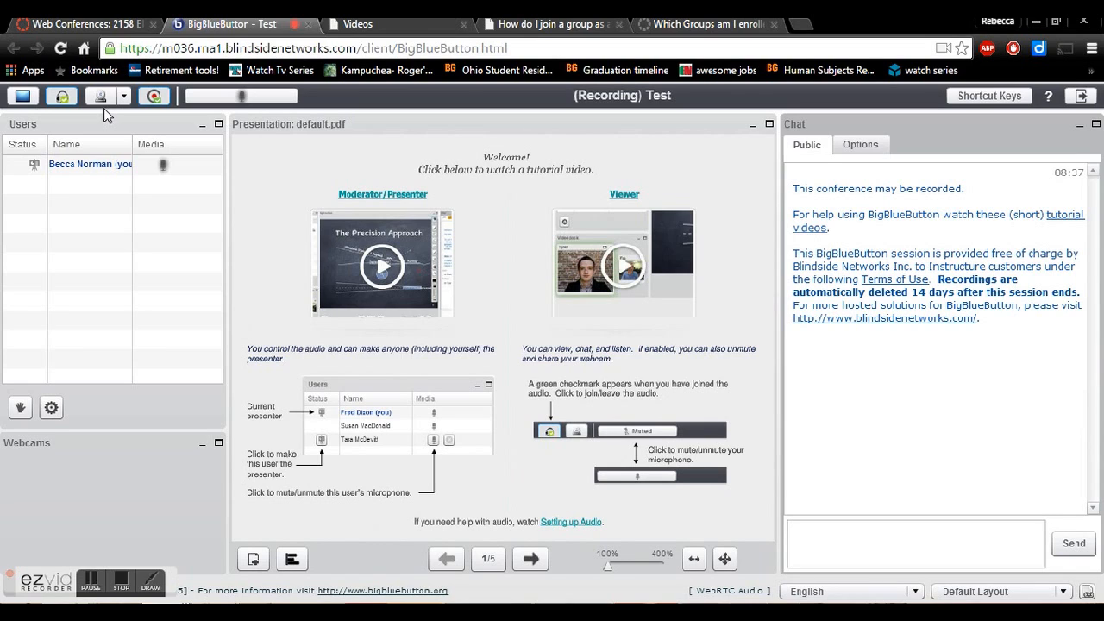
{"action": "mouse_move", "coordinate": [102, 96]}
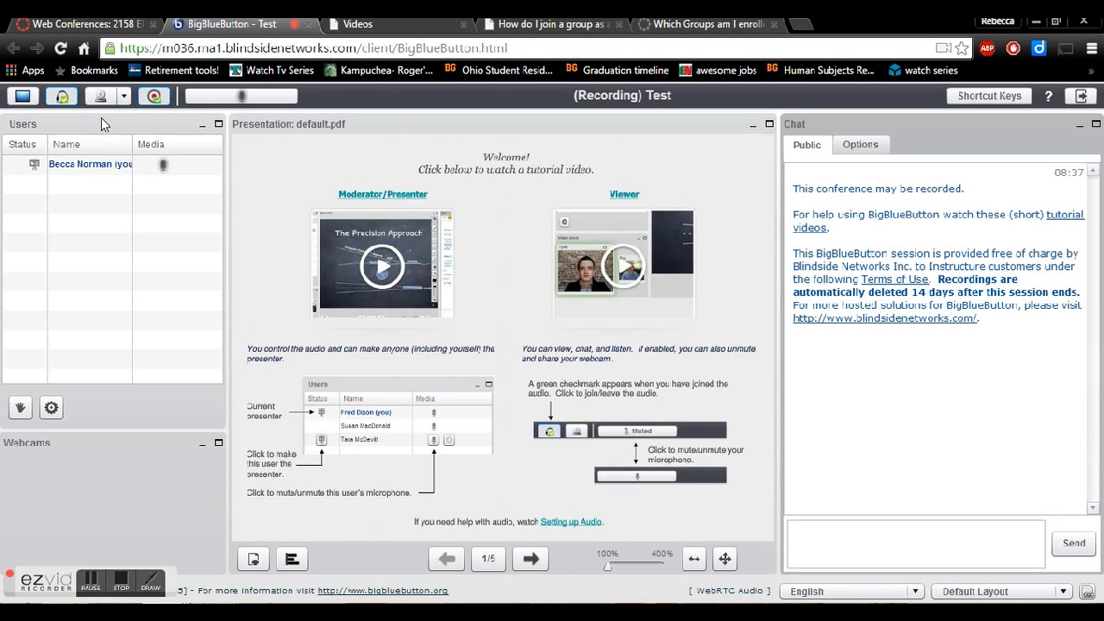
{"action": "mouse_move", "coordinate": [184, 194]}
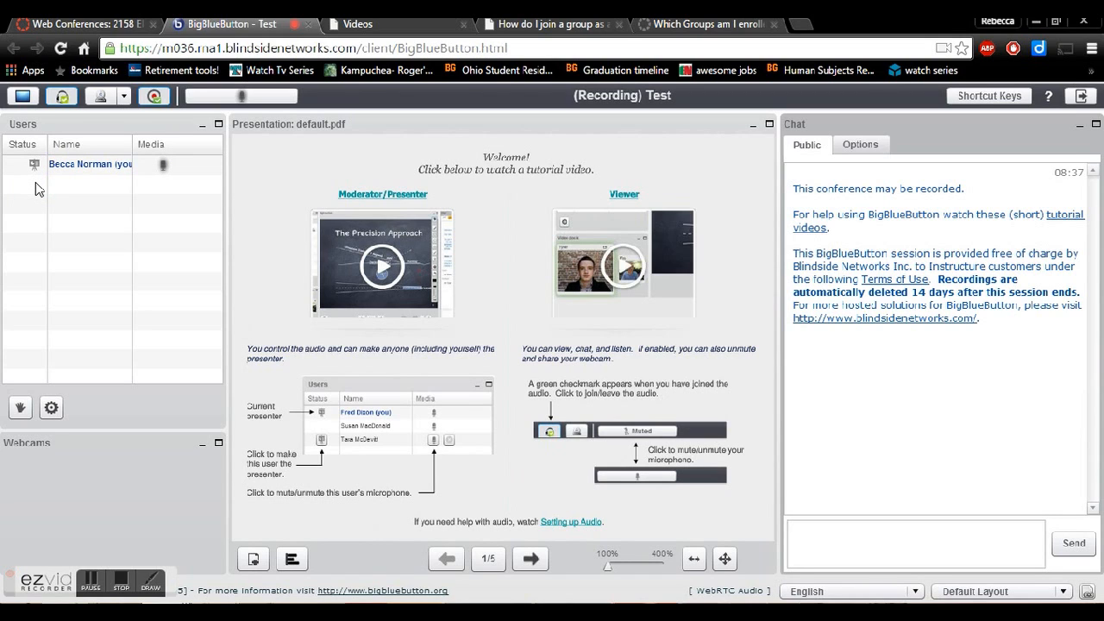
{"action": "mouse_move", "coordinate": [39, 236]}
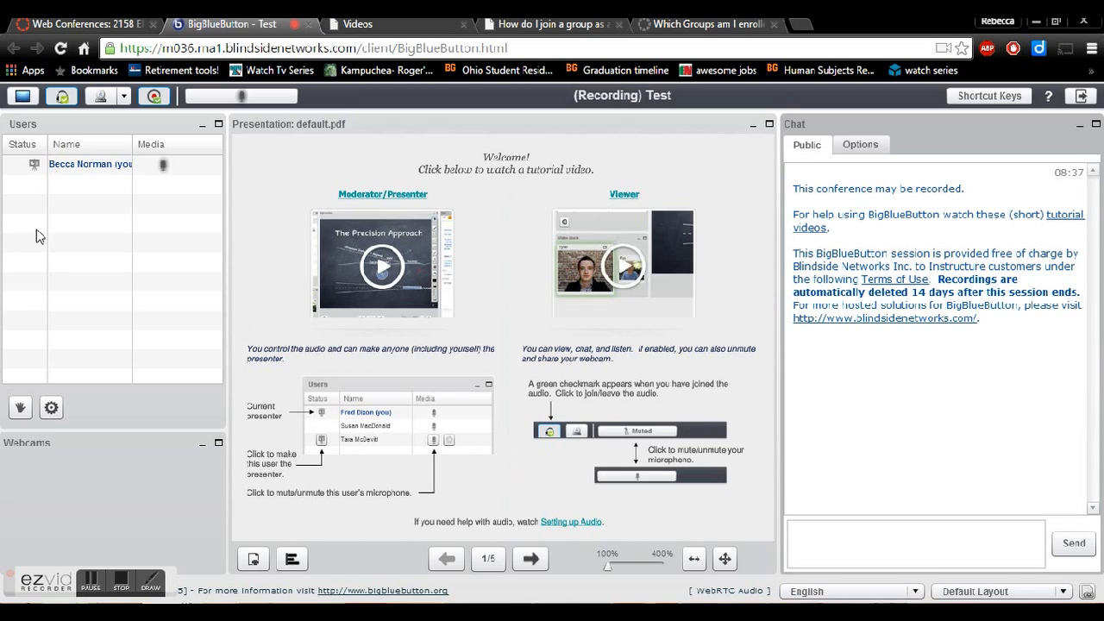
{"action": "mouse_move", "coordinate": [44, 187]}
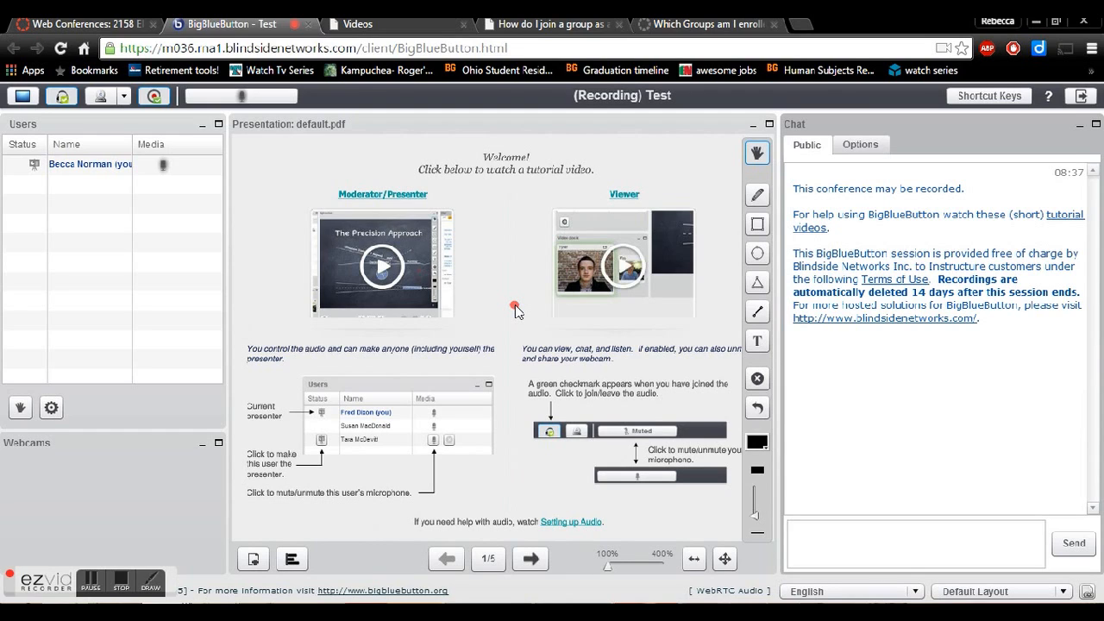
{"action": "mouse_move", "coordinate": [503, 192]}
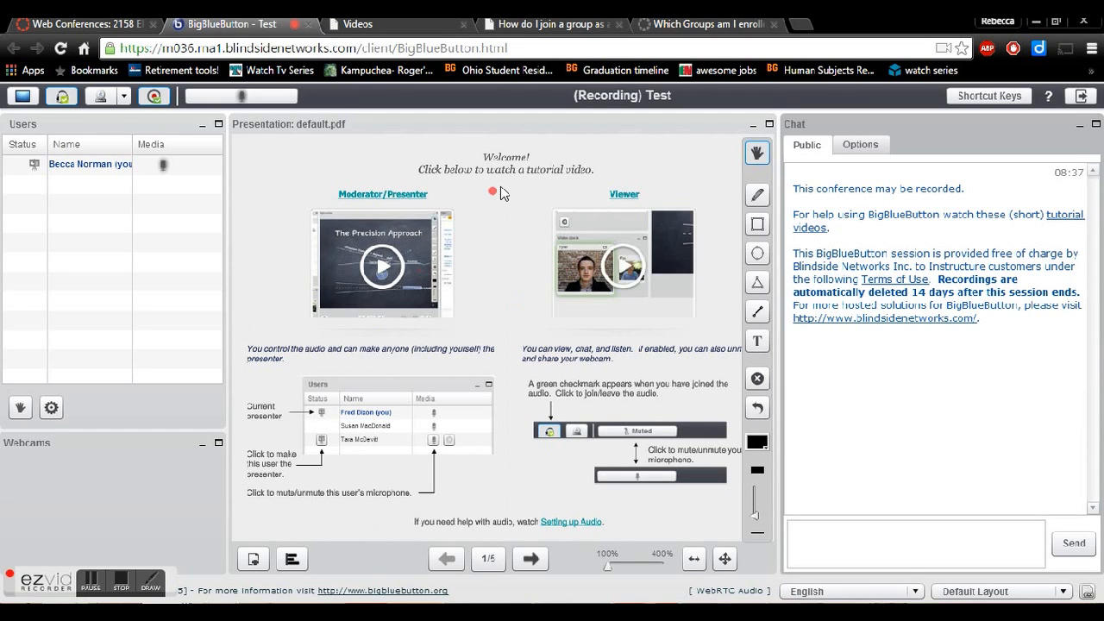
Step: Glance at the tutorial Videos tab, then advance the presentation to blank slide 2 of 5
{"action": "left_click", "coordinate": [356, 24]}
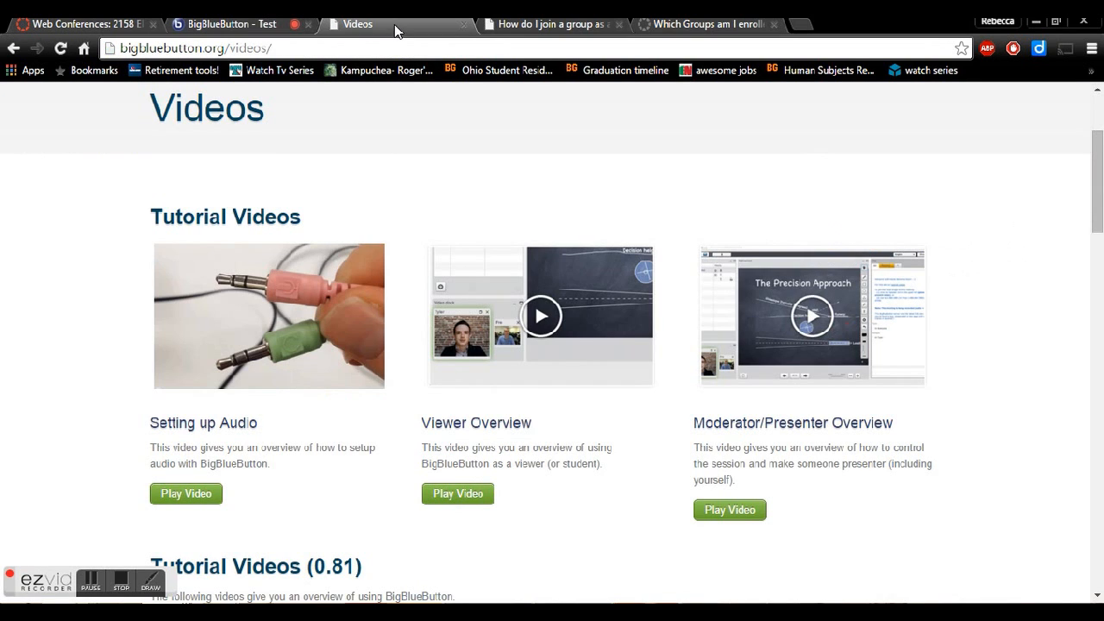
{"action": "mouse_move", "coordinate": [326, 150]}
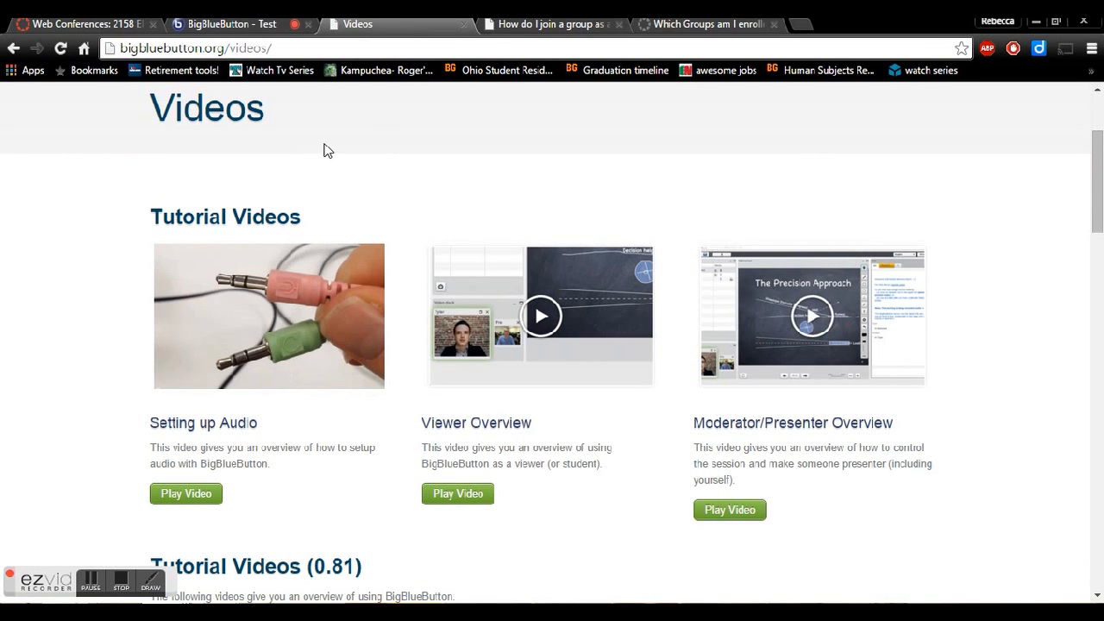
{"action": "left_click", "coordinate": [224, 23]}
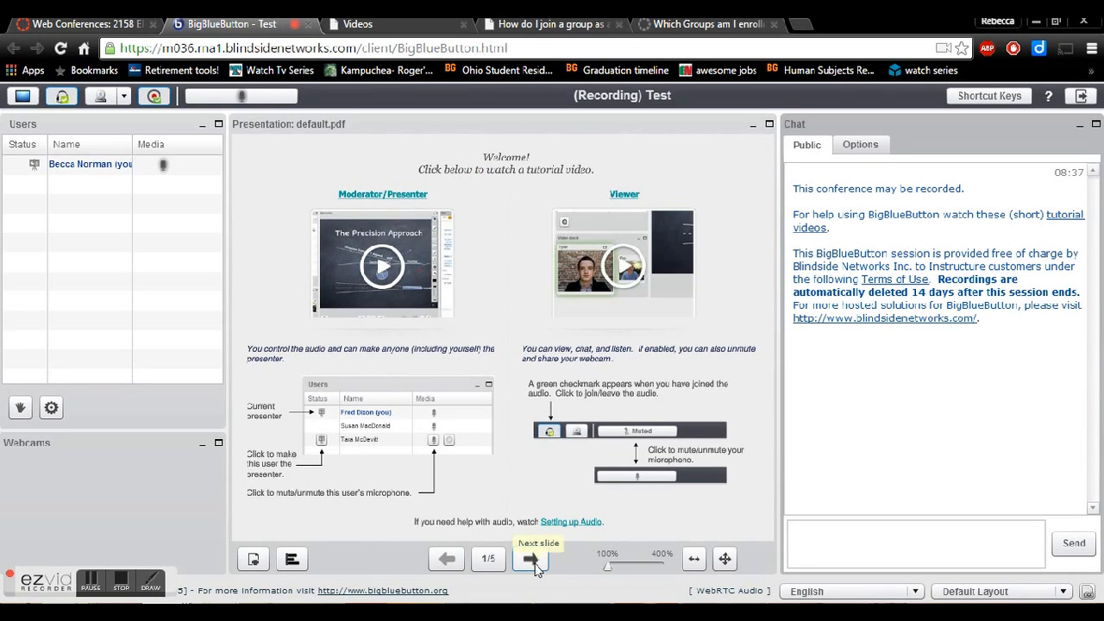
{"action": "left_click", "coordinate": [530, 558]}
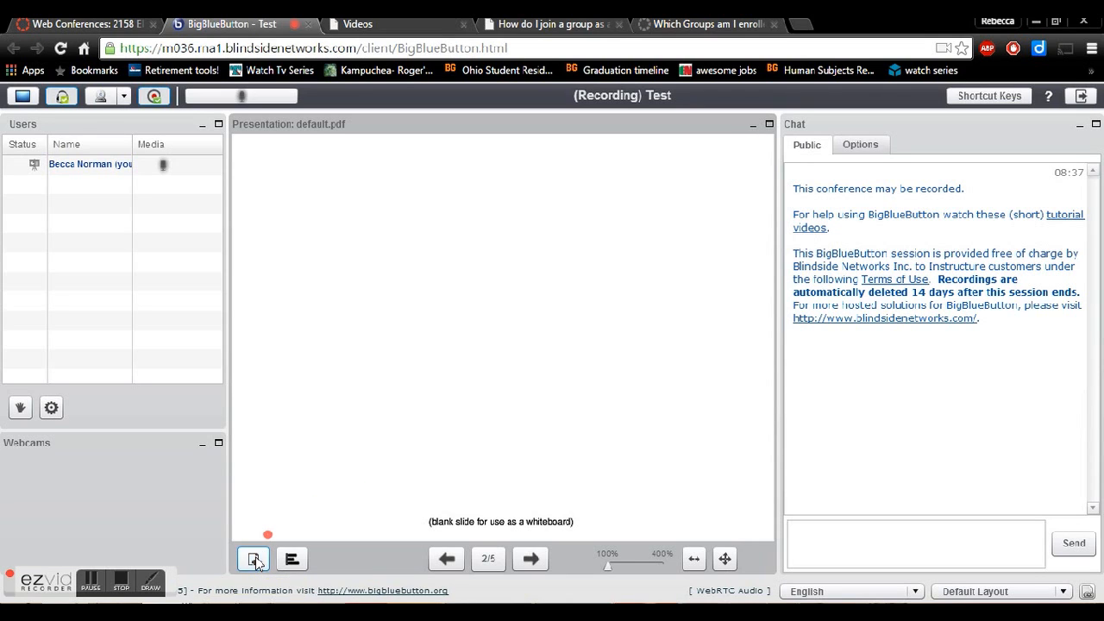
Step: Upload the CITI report PDF from the computer as the current presentation
{"action": "left_click", "coordinate": [253, 559]}
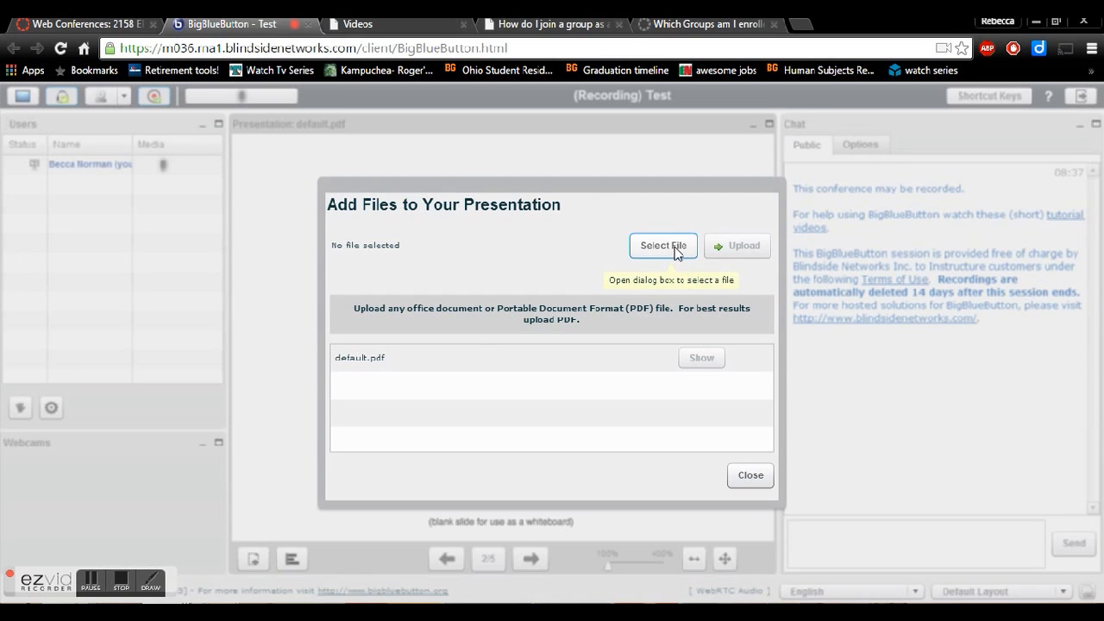
{"action": "left_click", "coordinate": [662, 246]}
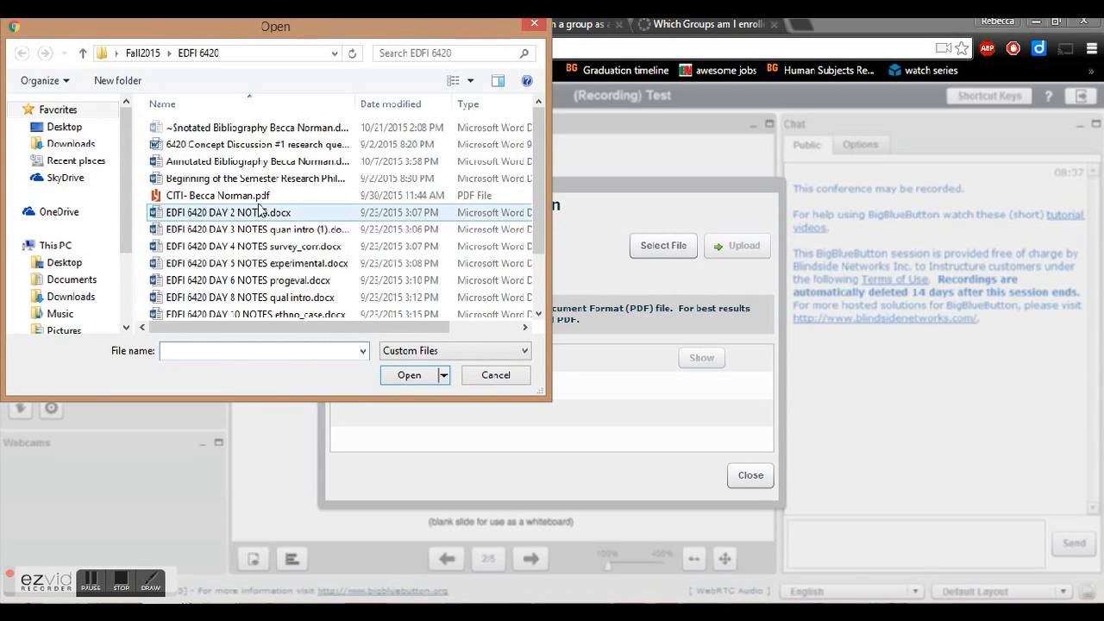
{"action": "left_click", "coordinate": [409, 374]}
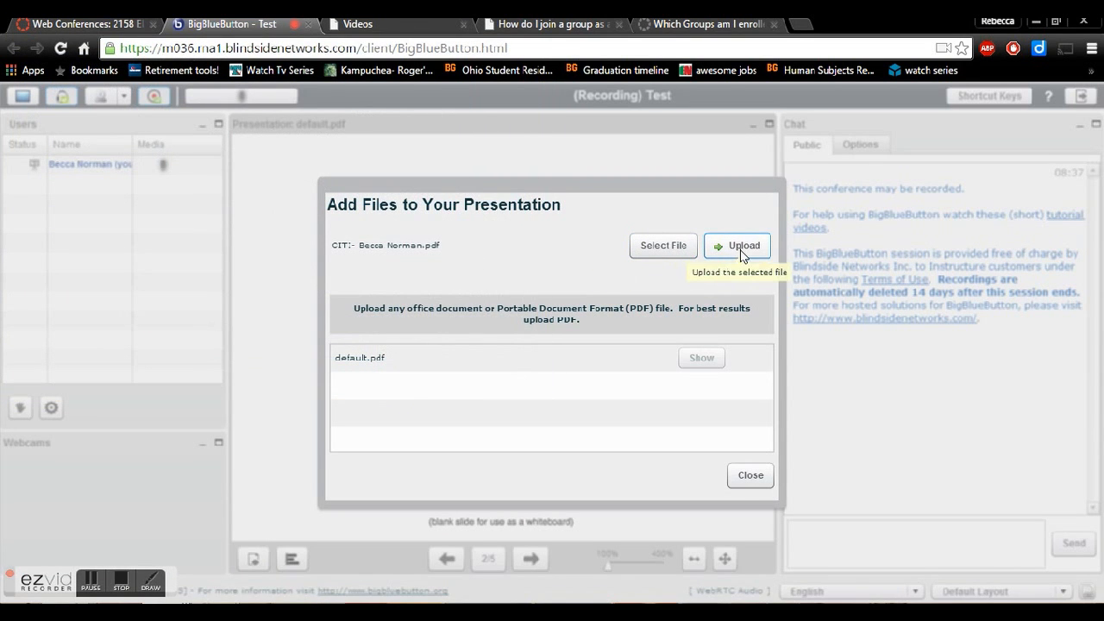
{"action": "left_click", "coordinate": [737, 245]}
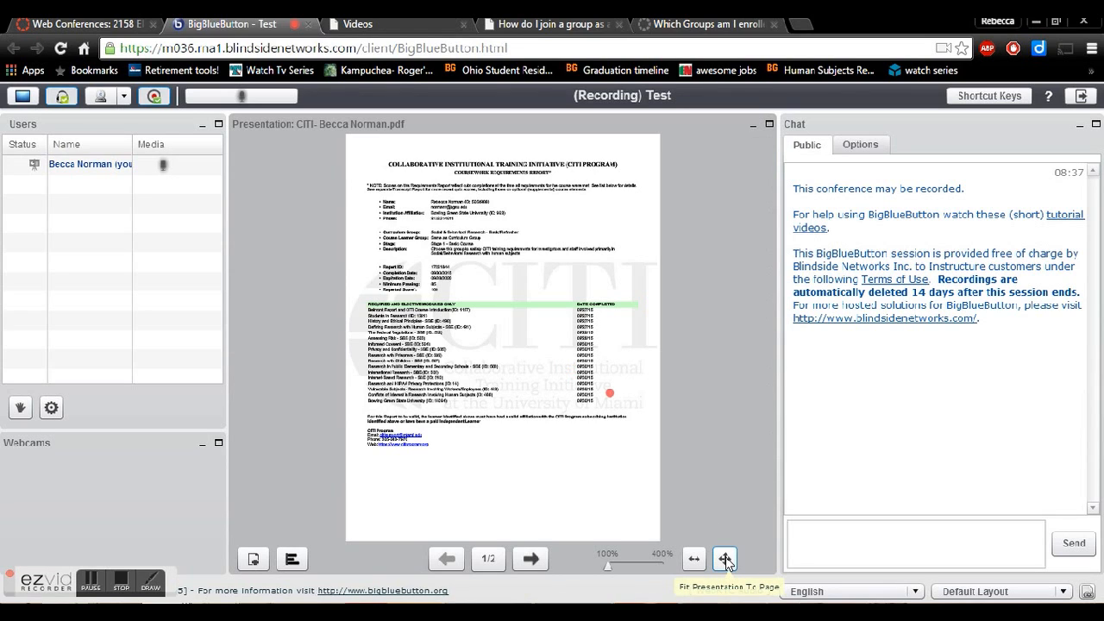
Step: Fit the CITI report slide to width and zoom further into it
{"action": "left_click", "coordinate": [693, 558]}
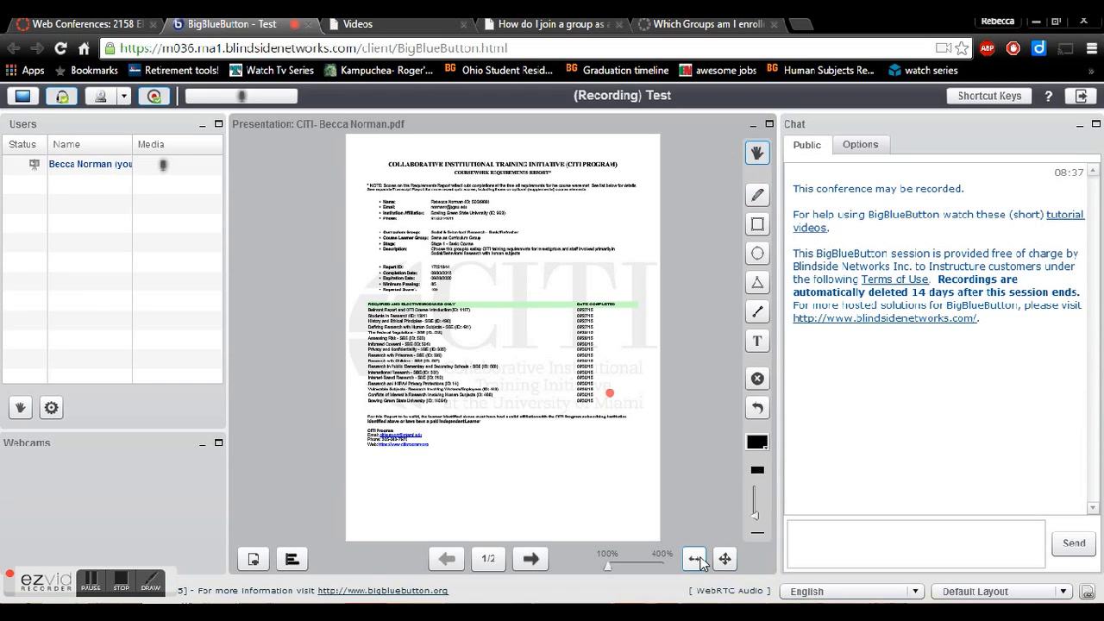
{"action": "mouse_move", "coordinate": [695, 559]}
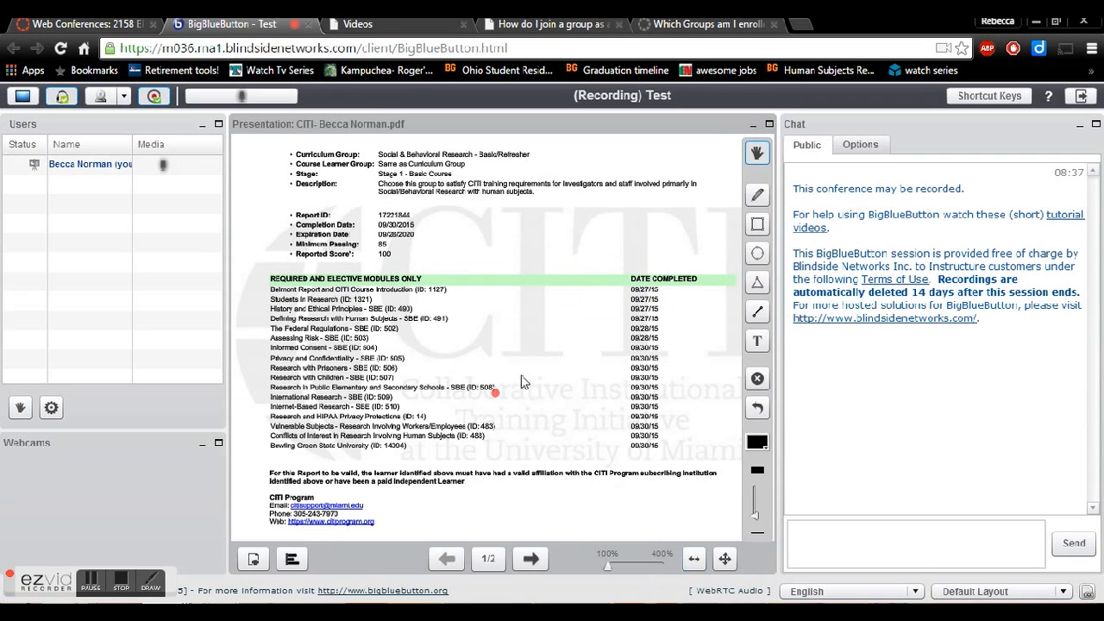
{"action": "mouse_move", "coordinate": [613, 526]}
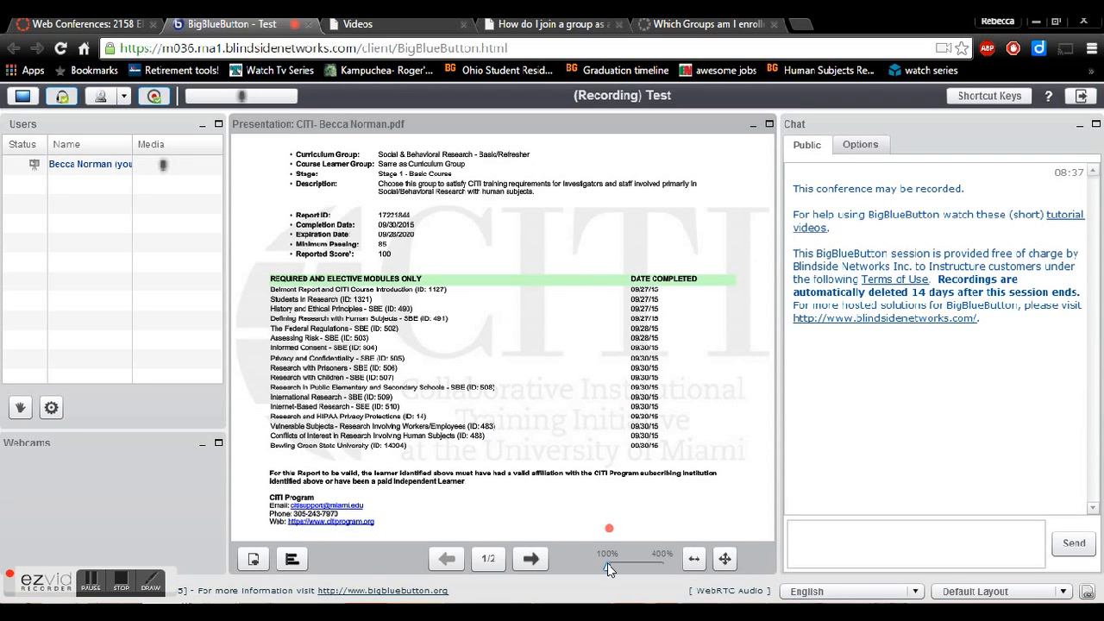
{"action": "left_click_drag", "start_coordinate": [611, 564], "coordinate": [637, 565]}
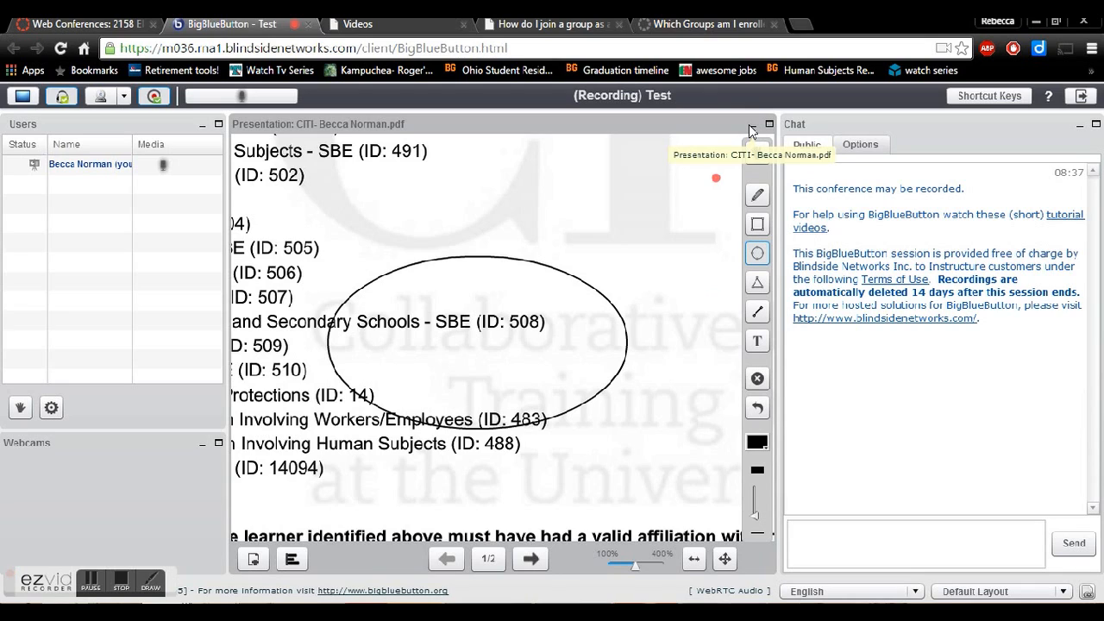
{"action": "left_click", "coordinate": [751, 124]}
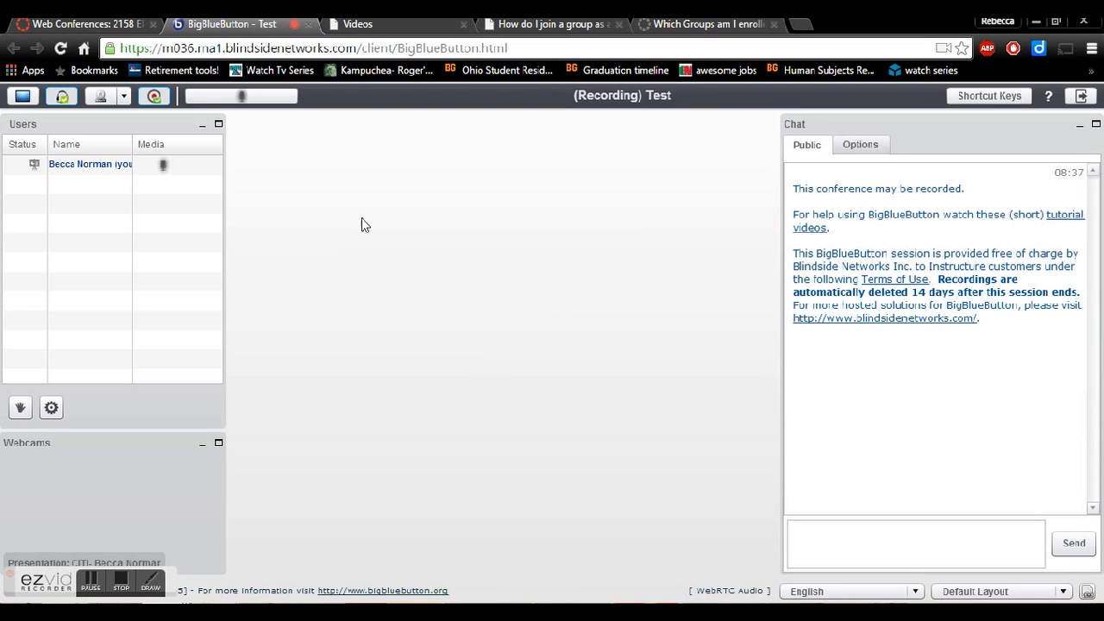
{"action": "mouse_move", "coordinate": [214, 448]}
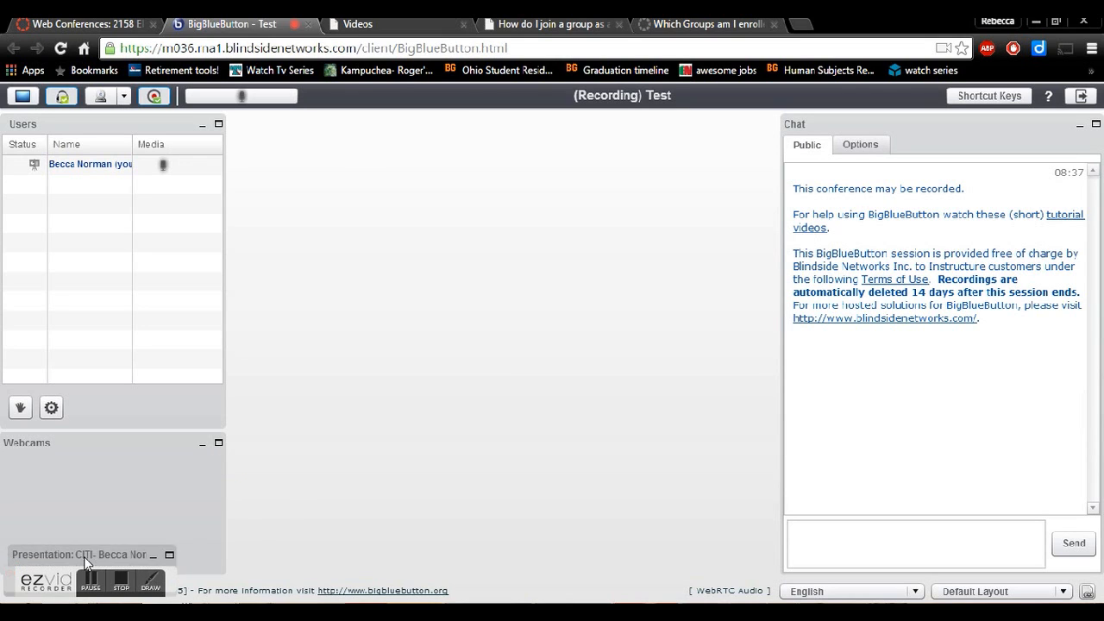
{"action": "left_click", "coordinate": [169, 555]}
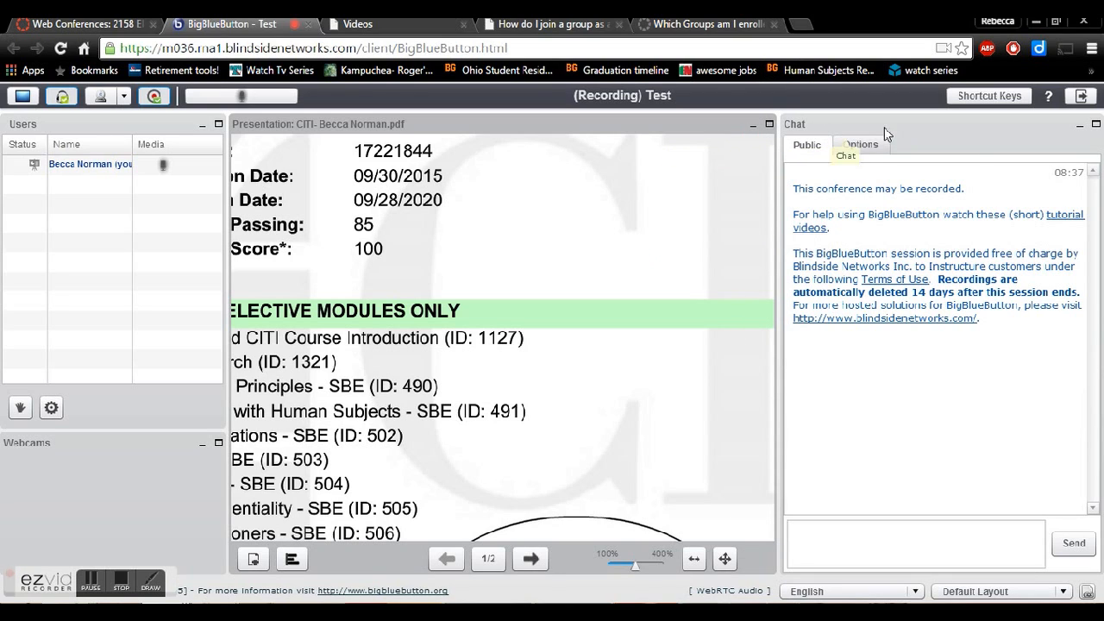
{"action": "mouse_move", "coordinate": [962, 137]}
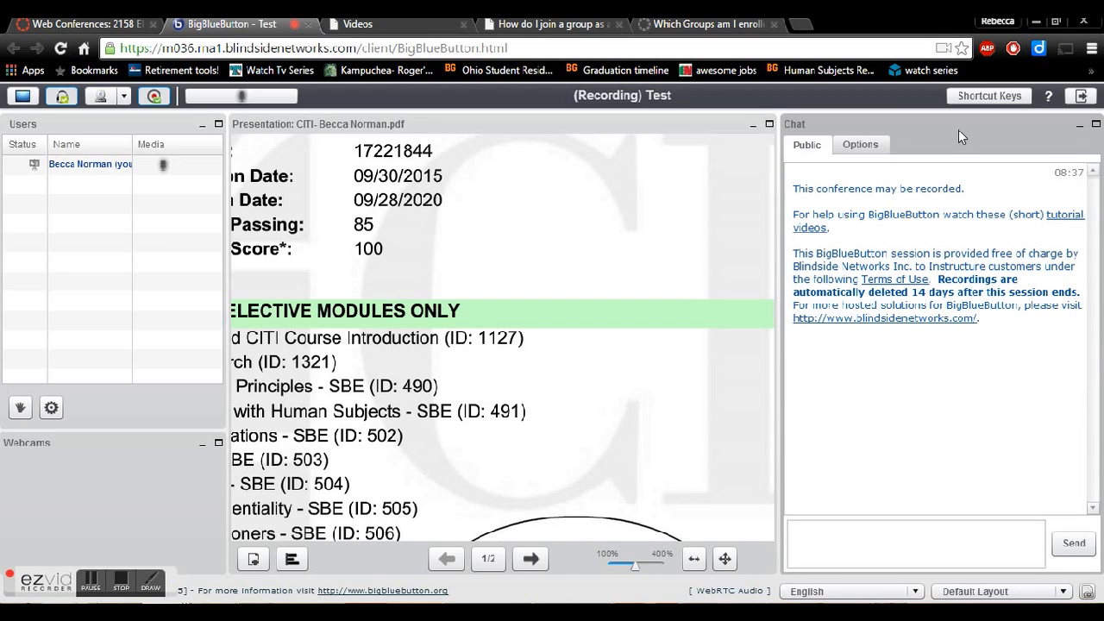
Step: Send 'Hello' to the public chat and view the chat options list
{"action": "left_click", "coordinate": [914, 544]}
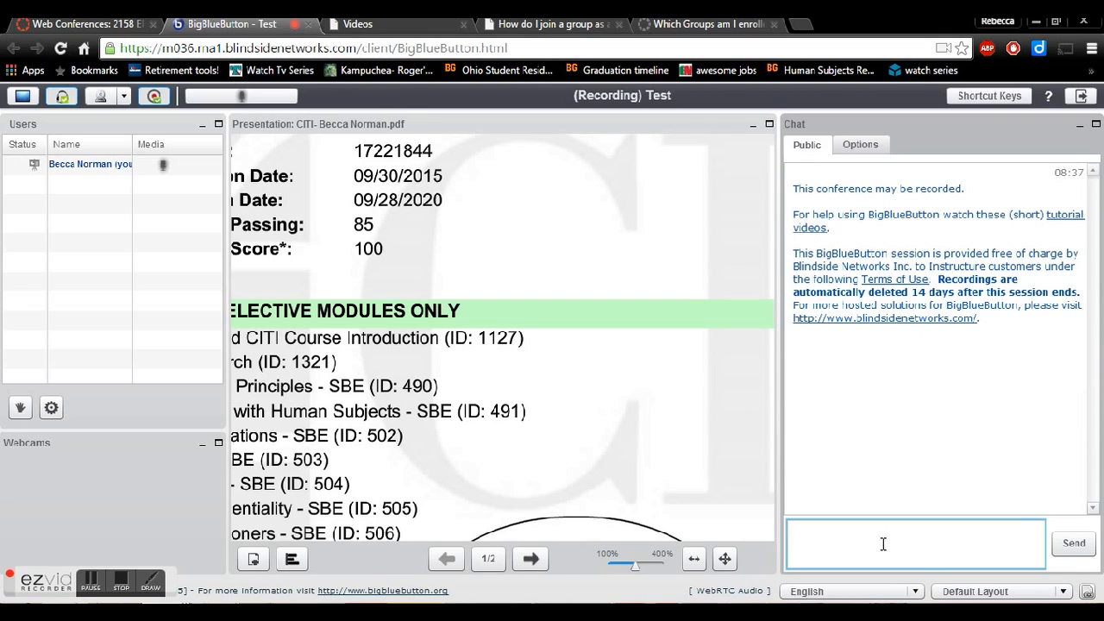
{"action": "type", "text": "Hello"}
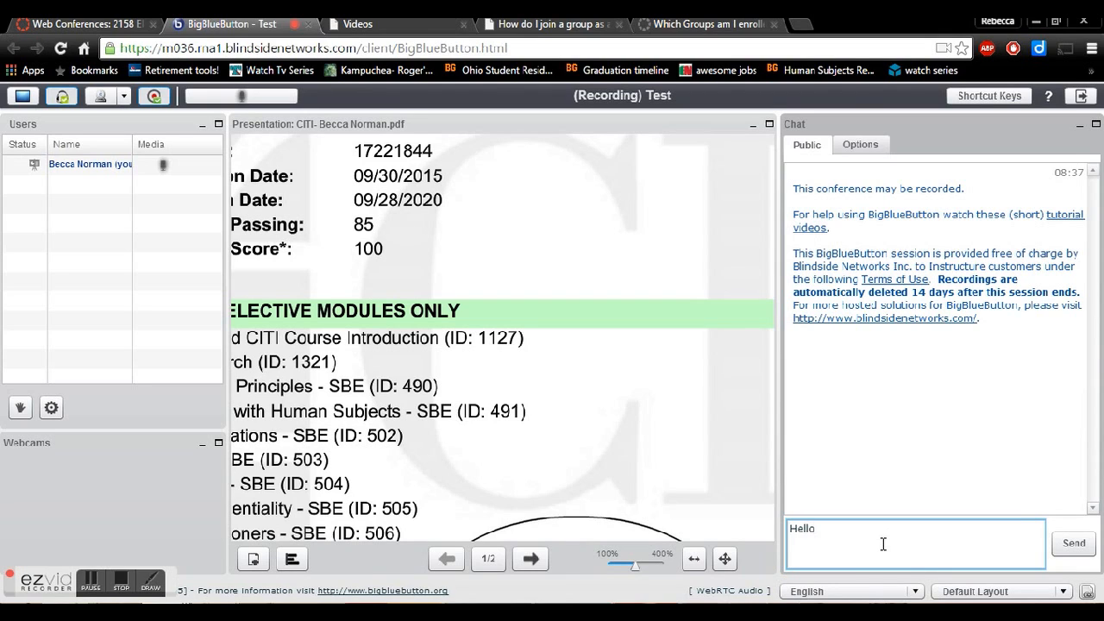
{"action": "left_click", "coordinate": [1072, 542]}
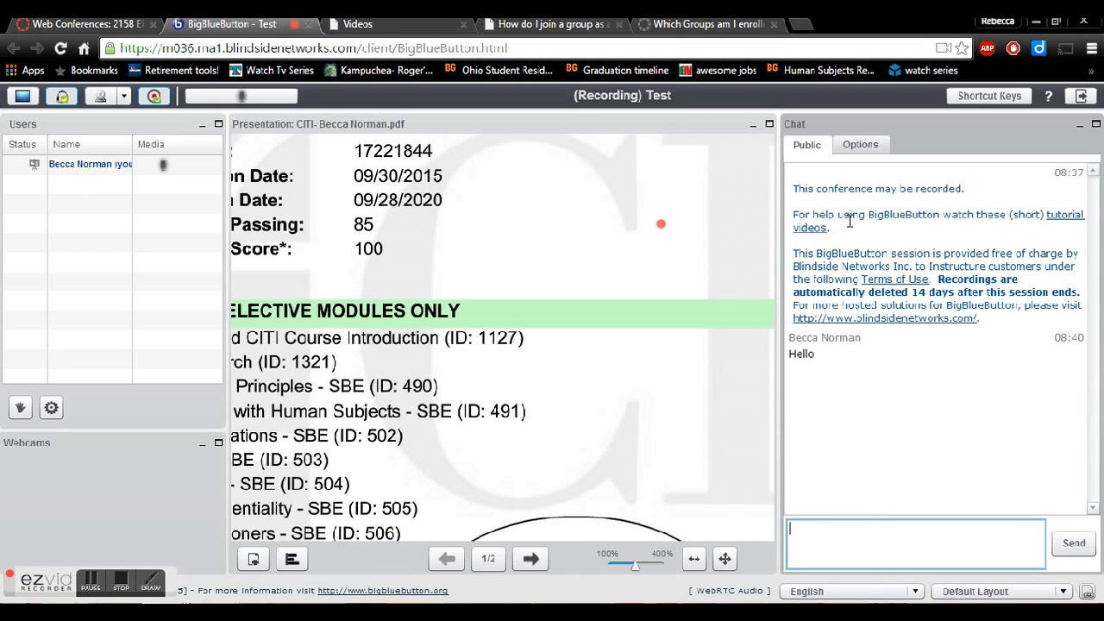
{"action": "left_click", "coordinate": [859, 144]}
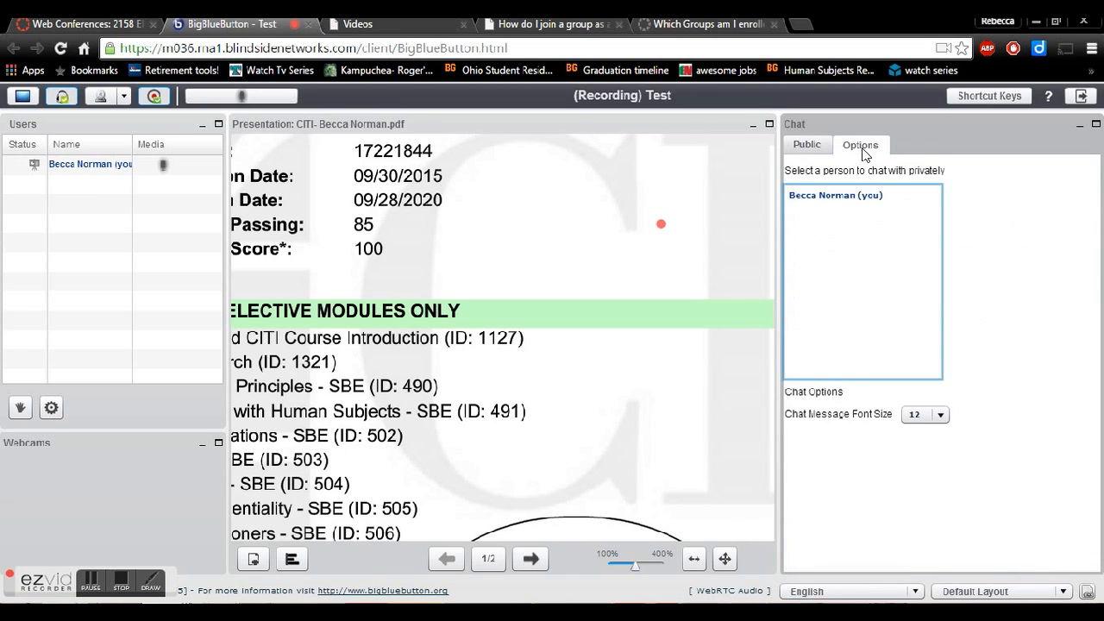
{"action": "left_click", "coordinate": [807, 144]}
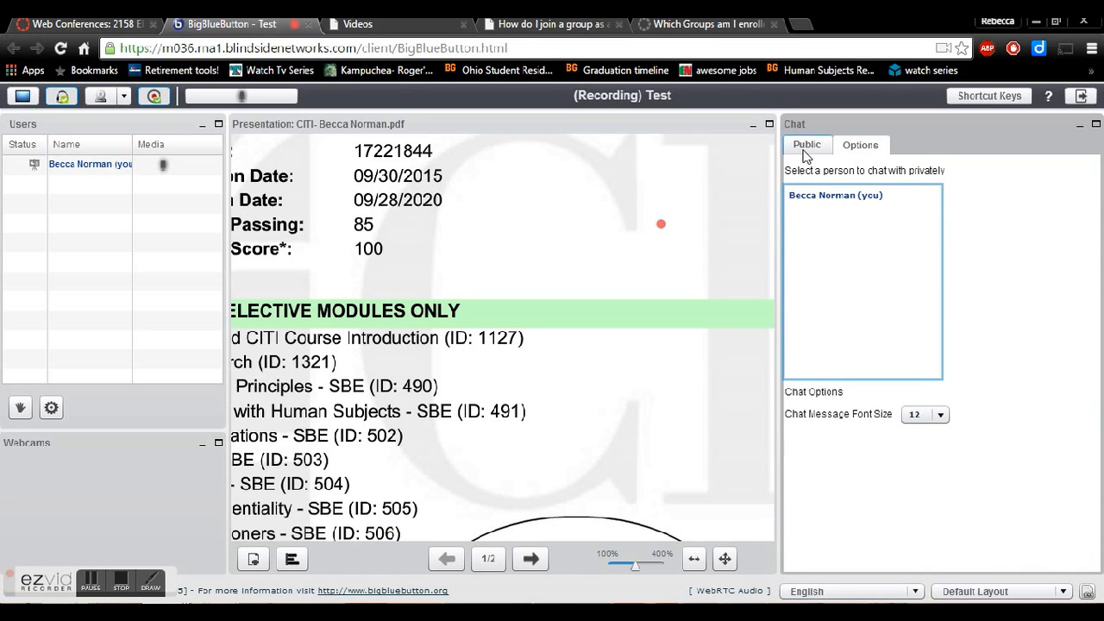
{"action": "left_click", "coordinate": [806, 144]}
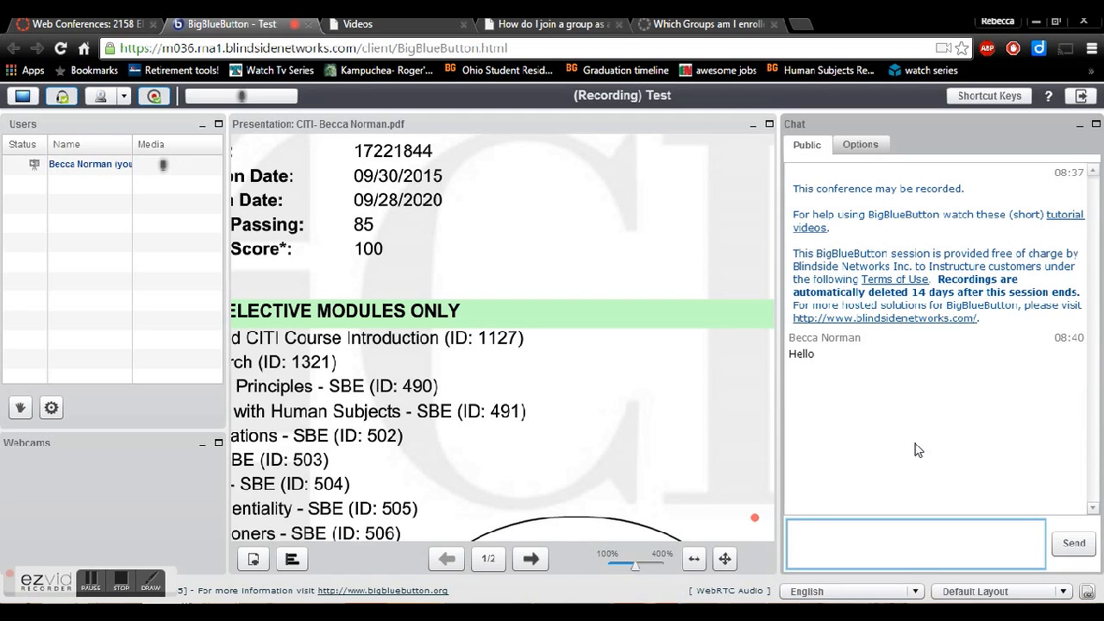
{"action": "left_click", "coordinate": [914, 543]}
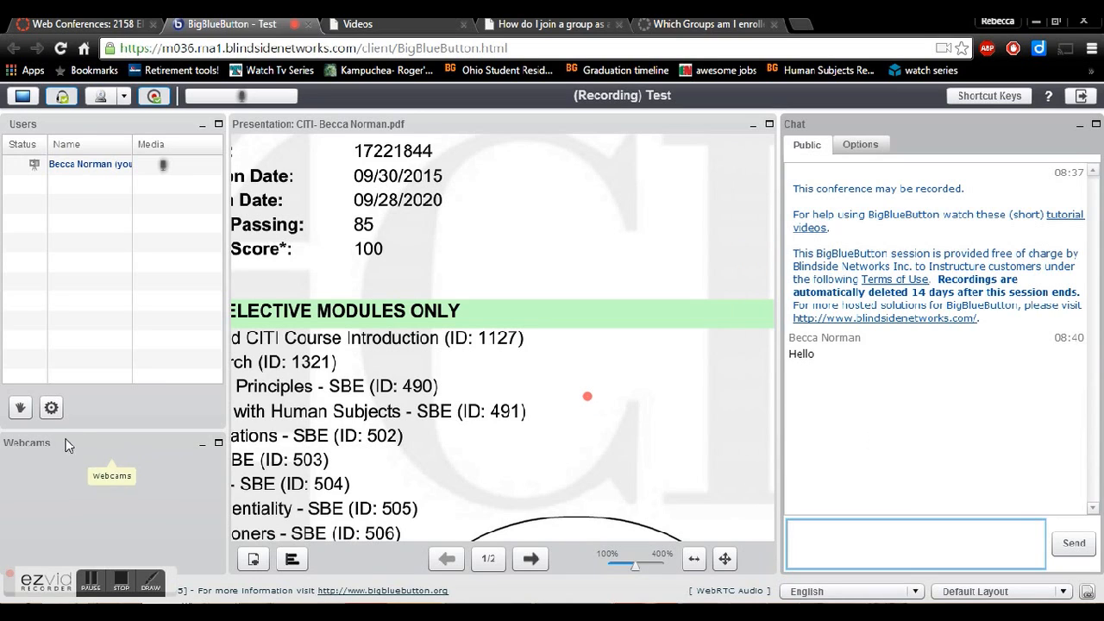
{"action": "left_click", "coordinate": [20, 407]}
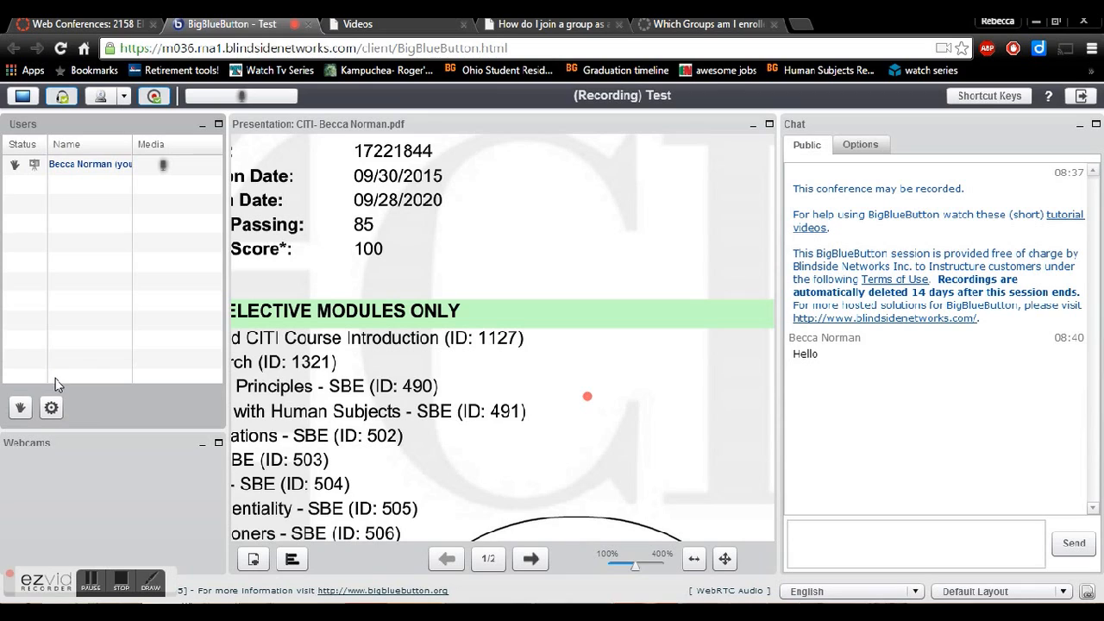
{"action": "mouse_move", "coordinate": [13, 181]}
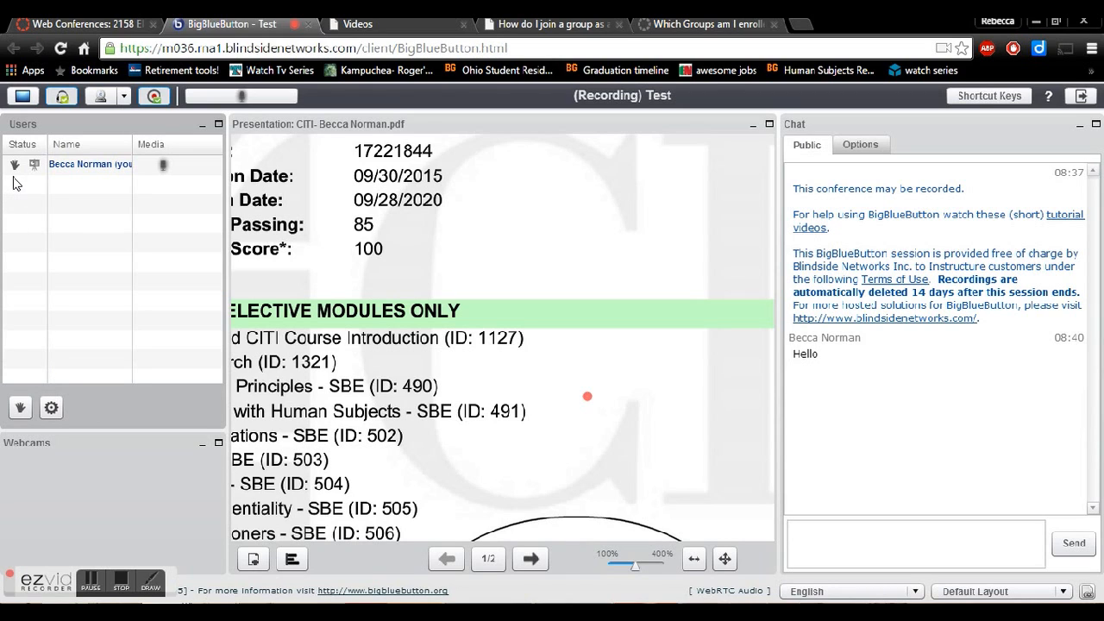
{"action": "mouse_move", "coordinate": [26, 207]}
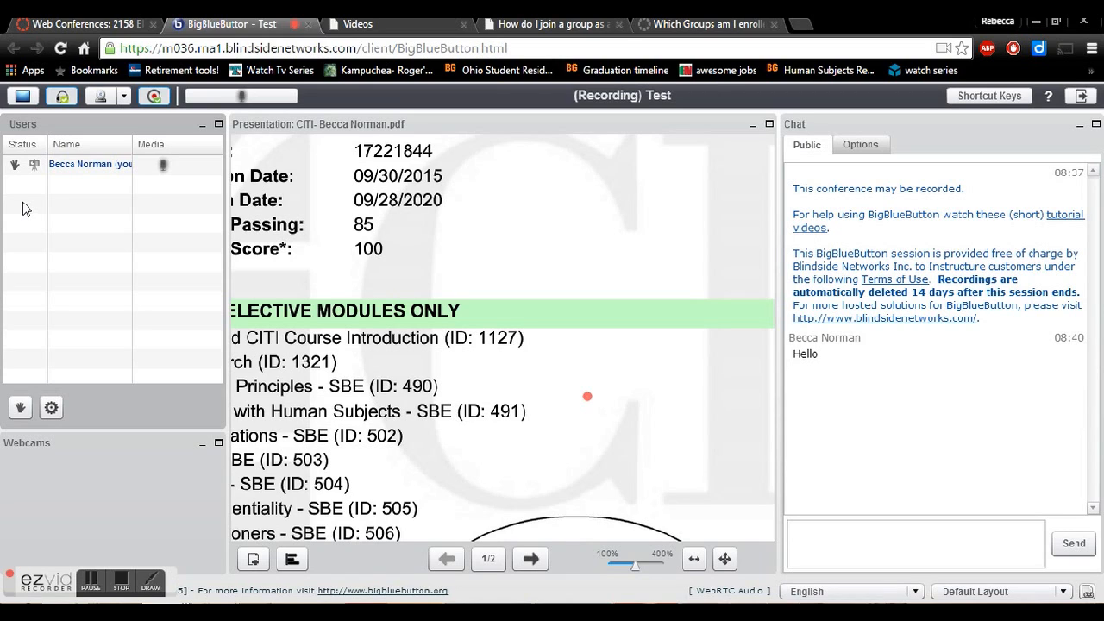
{"action": "mouse_move", "coordinate": [101, 195]}
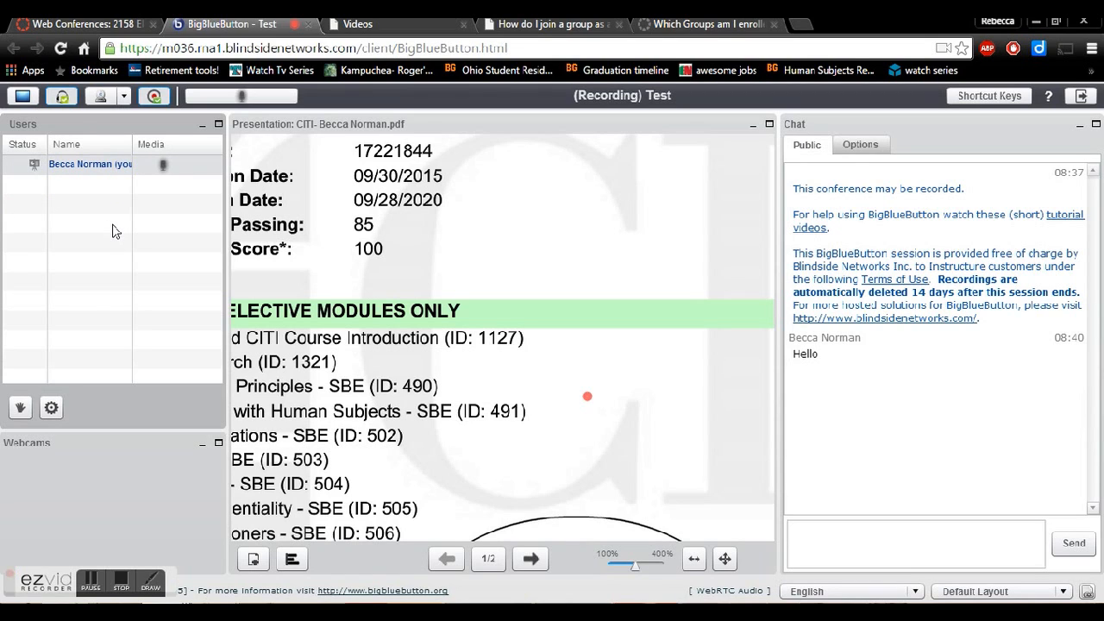
{"action": "mouse_move", "coordinate": [143, 222]}
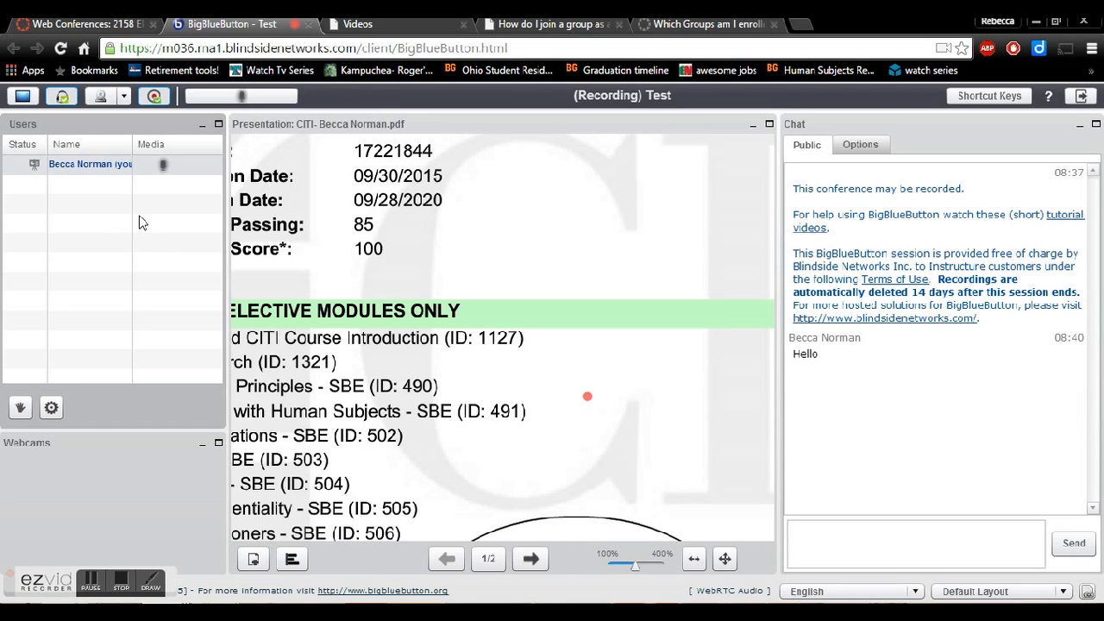
{"action": "mouse_move", "coordinate": [151, 218]}
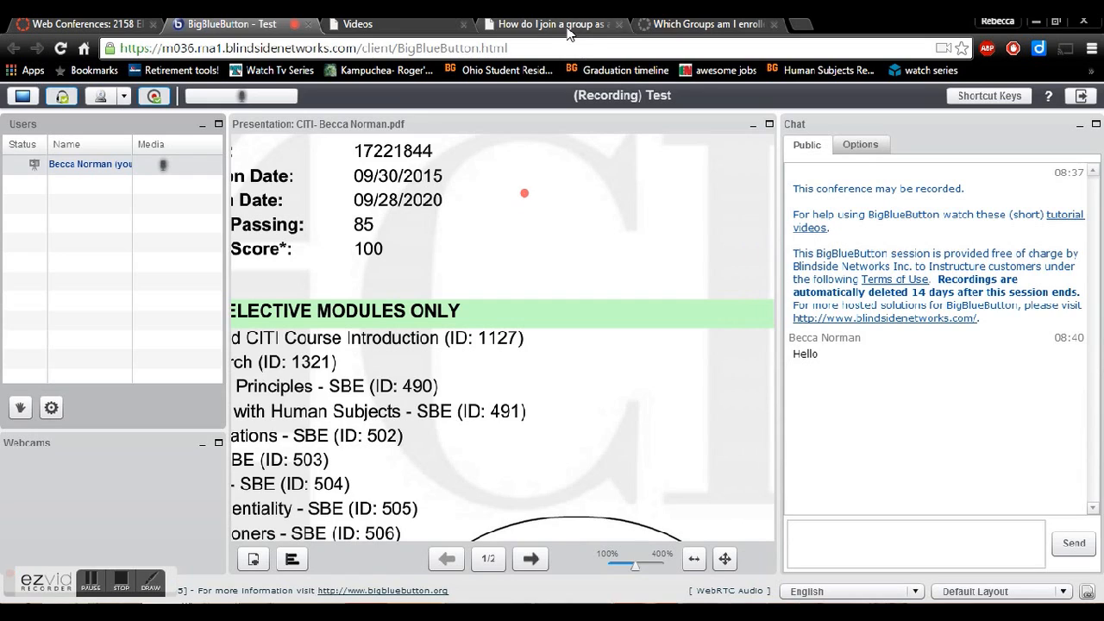
Step: Scroll through the joining-a-group guide, then switch to the enrolled-groups article
{"action": "left_click", "coordinate": [547, 23]}
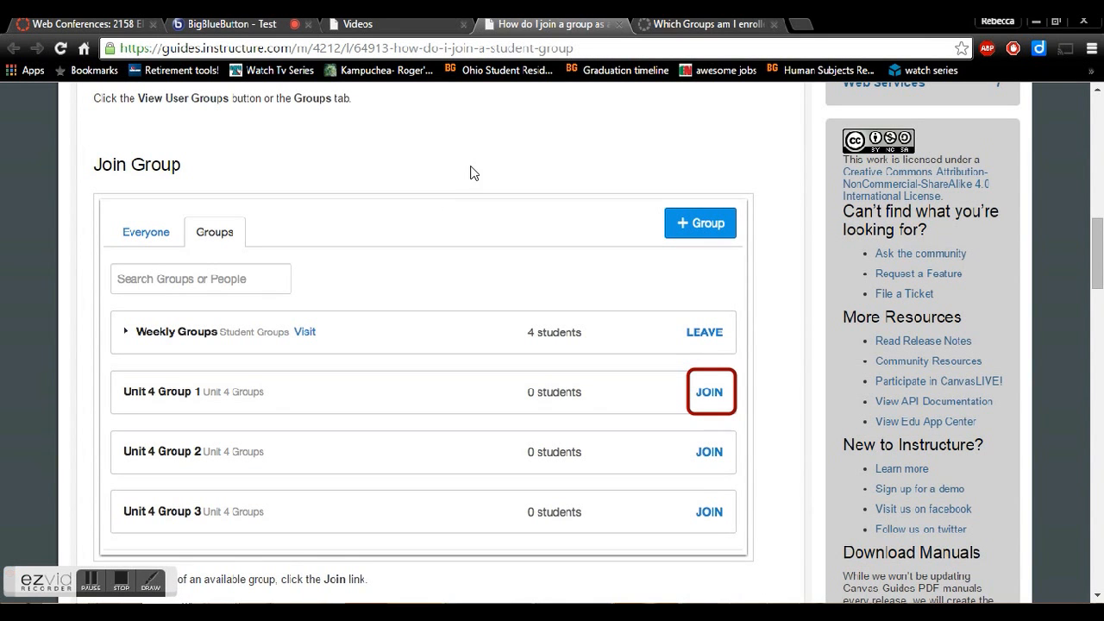
{"action": "mouse_move", "coordinate": [456, 194]}
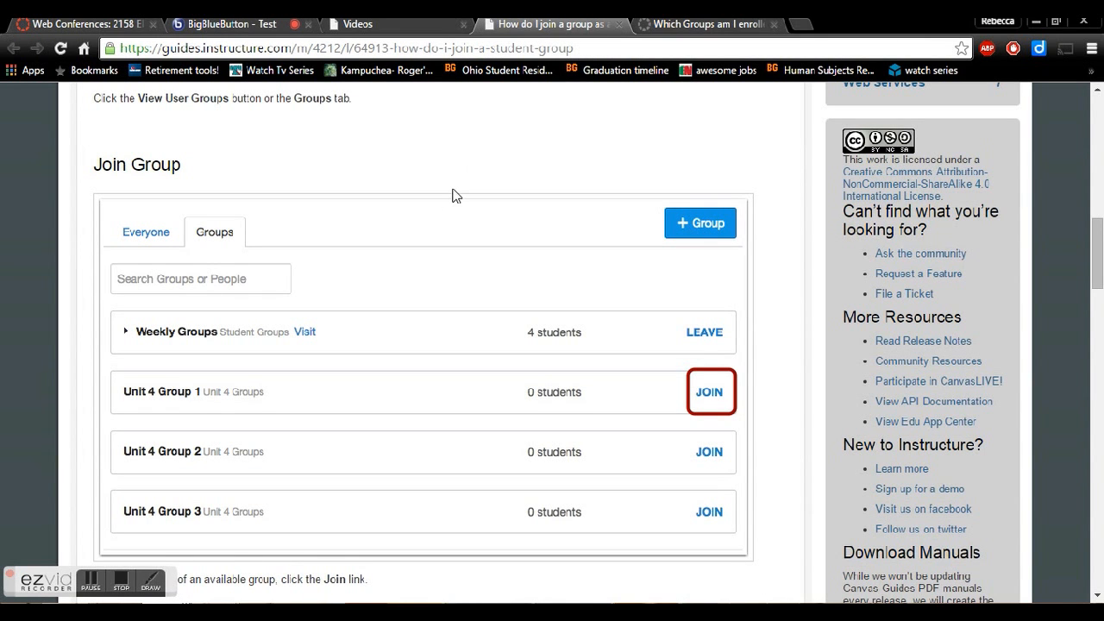
{"action": "scroll", "scroll_direction": "down", "scroll_amount": 3}
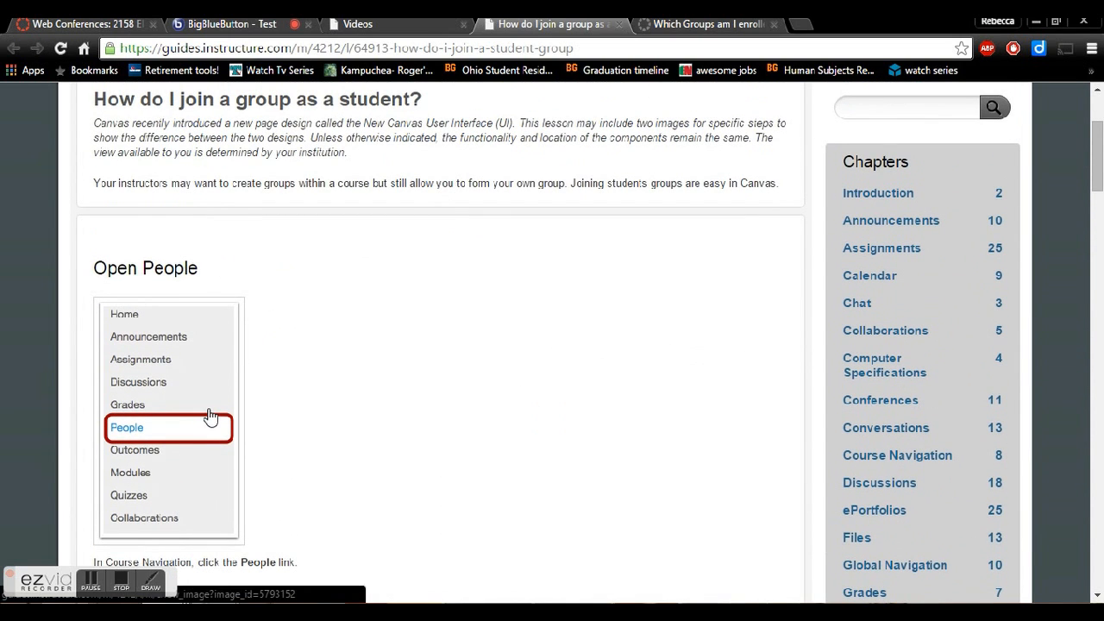
{"action": "scroll", "scroll_direction": "down", "scroll_amount": 3}
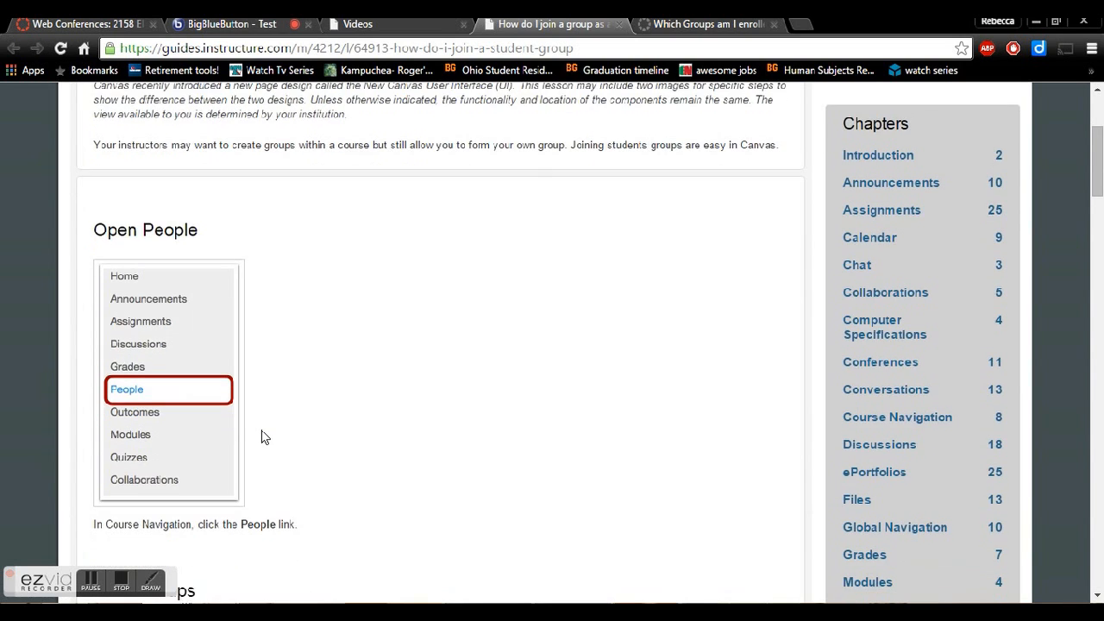
{"action": "scroll", "scroll_direction": "down", "scroll_amount": 3}
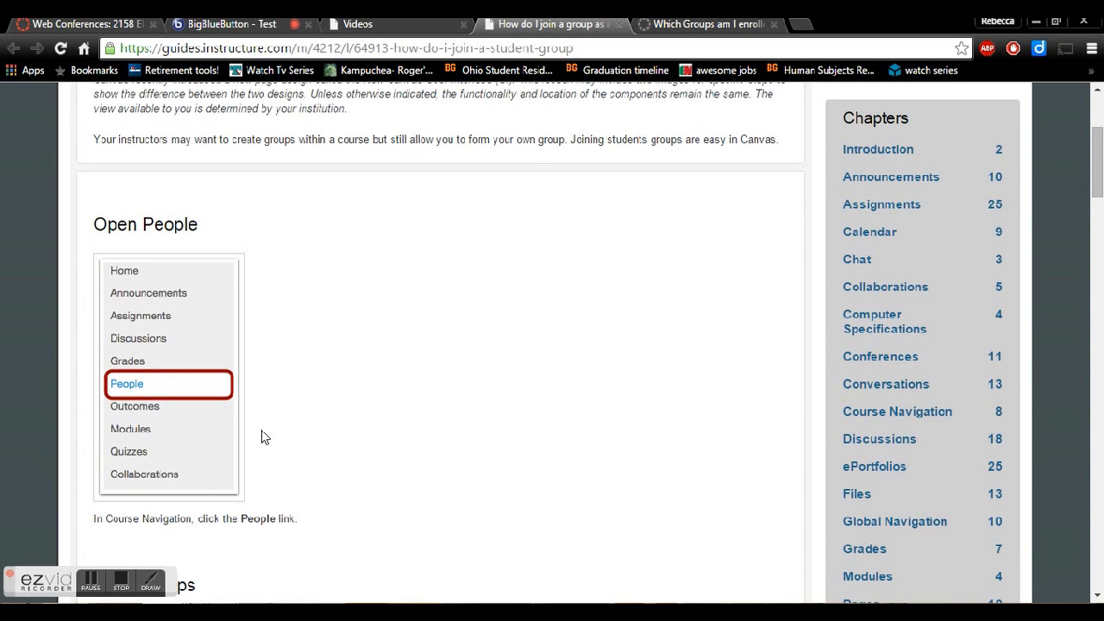
{"action": "scroll", "scroll_direction": "down", "scroll_amount": 3}
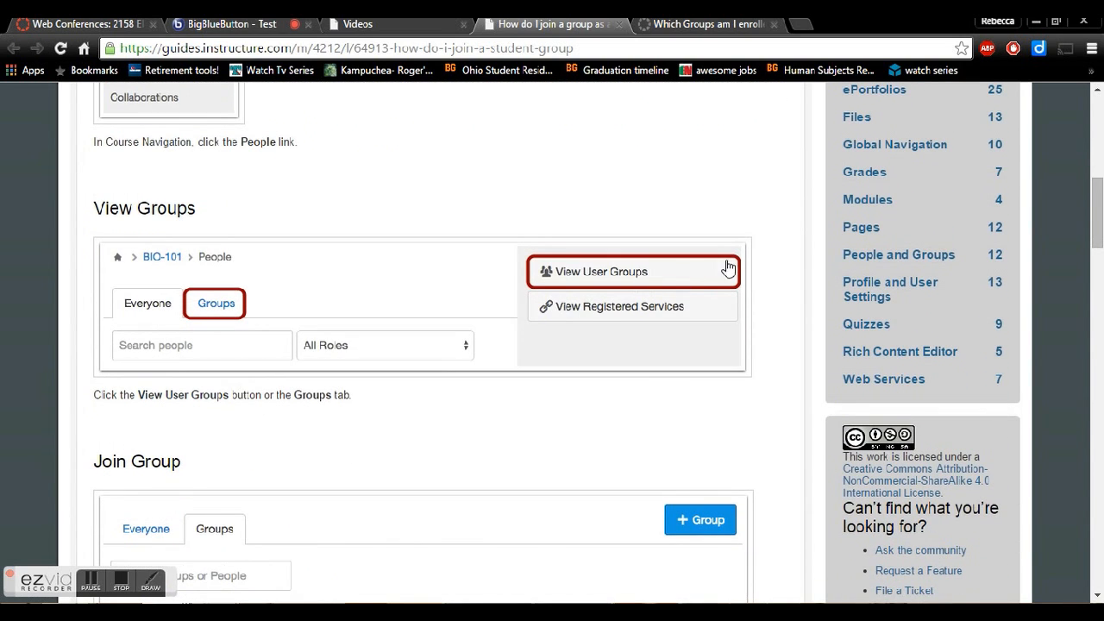
{"action": "scroll", "scroll_direction": "down", "scroll_amount": 3}
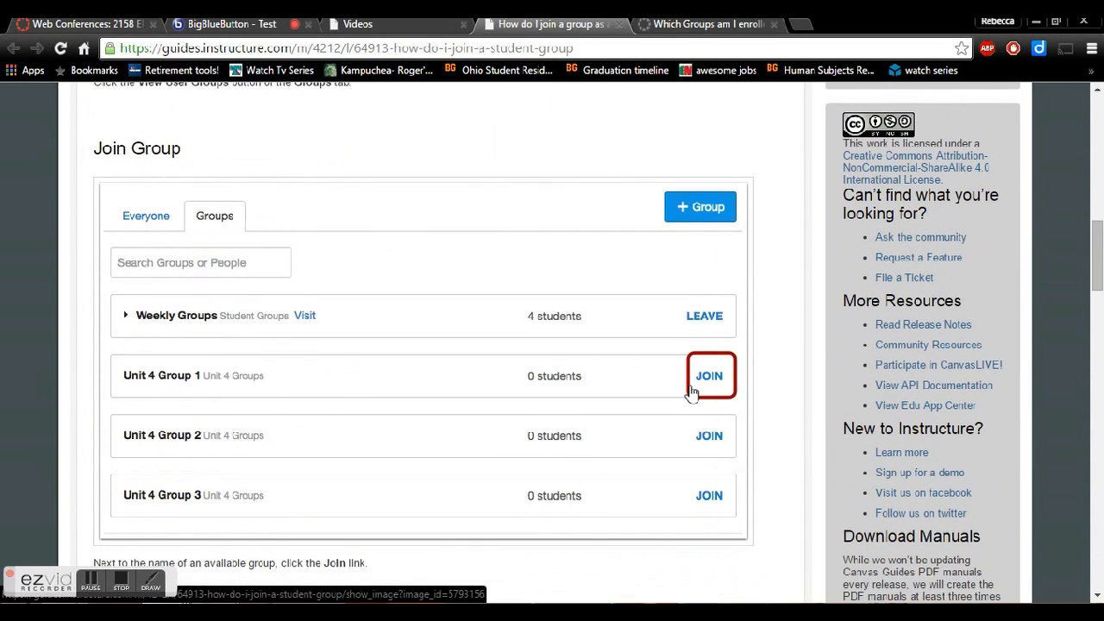
{"action": "mouse_move", "coordinate": [701, 207]}
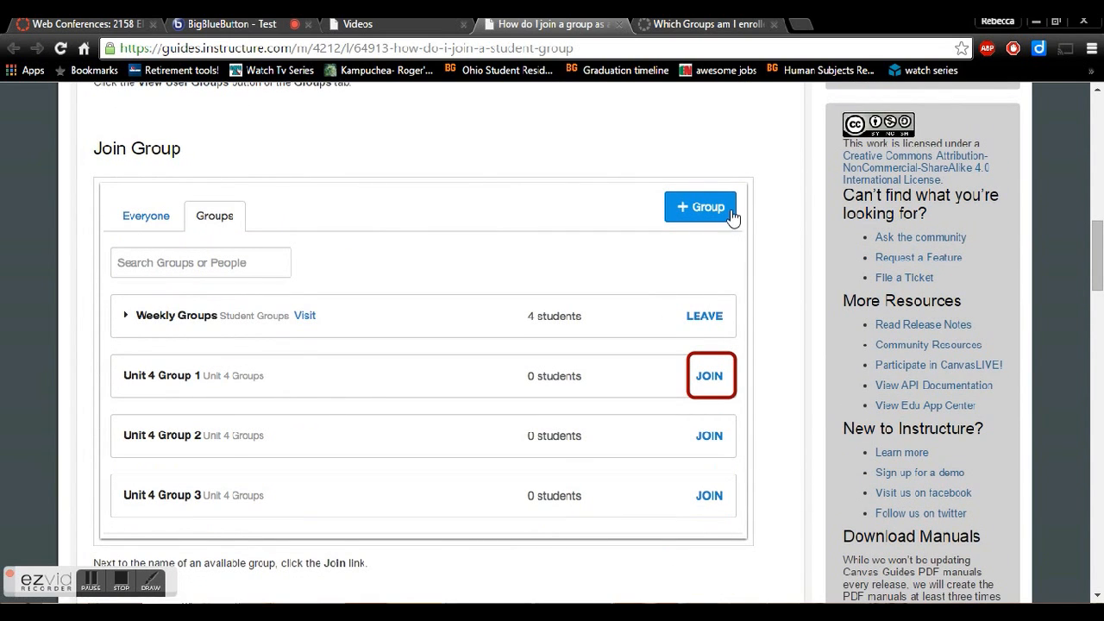
{"action": "left_click", "coordinate": [707, 23]}
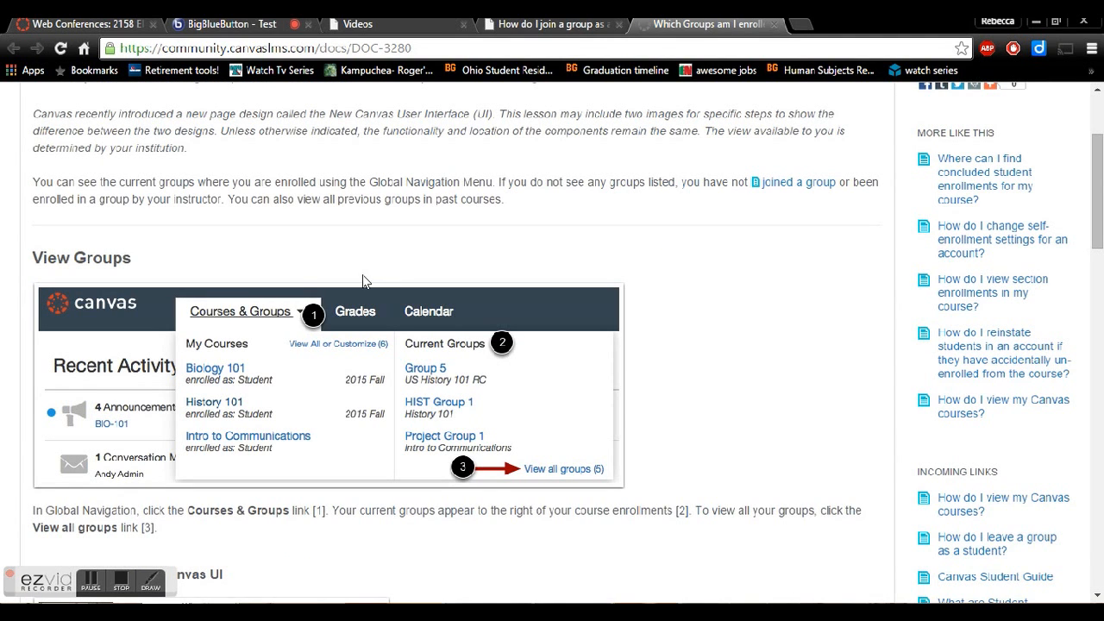
{"action": "mouse_move", "coordinate": [286, 322]}
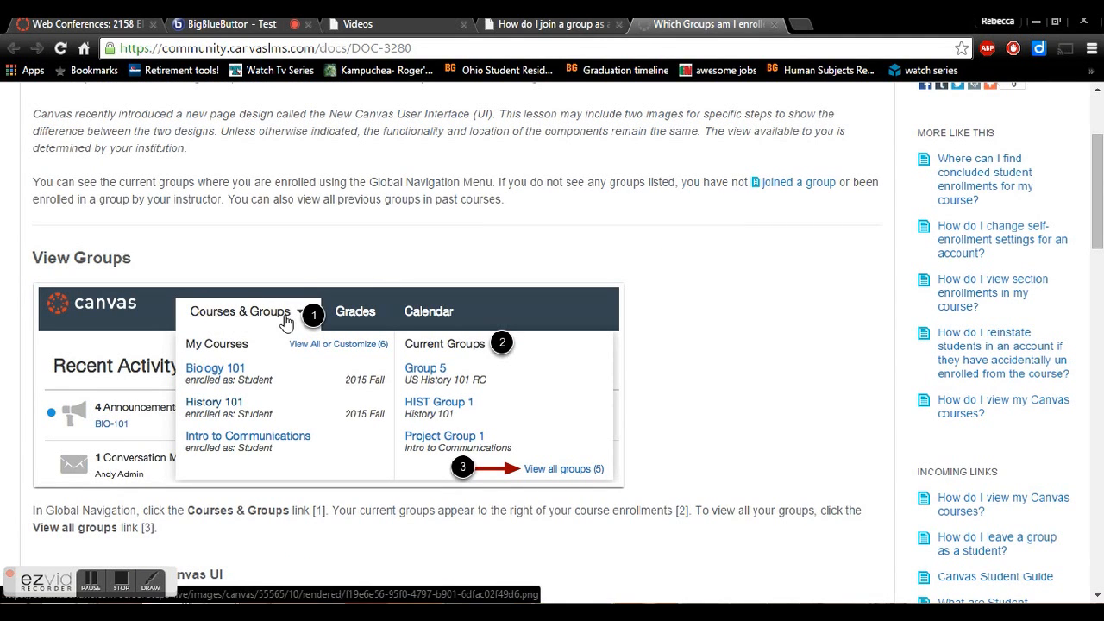
{"action": "mouse_move", "coordinate": [271, 425]}
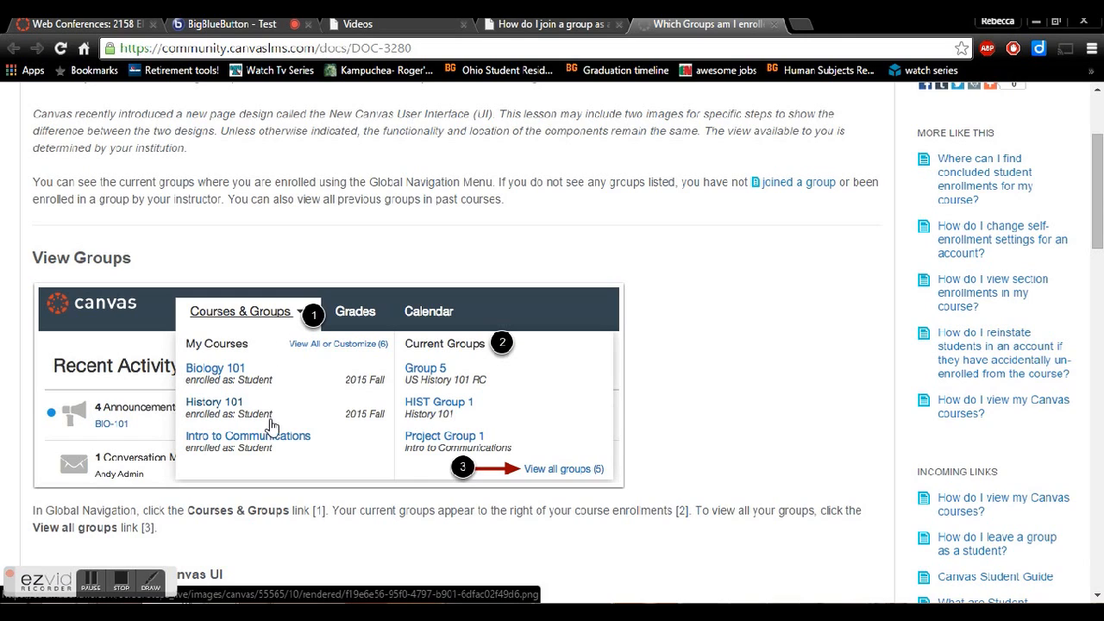
{"action": "mouse_move", "coordinate": [511, 376]}
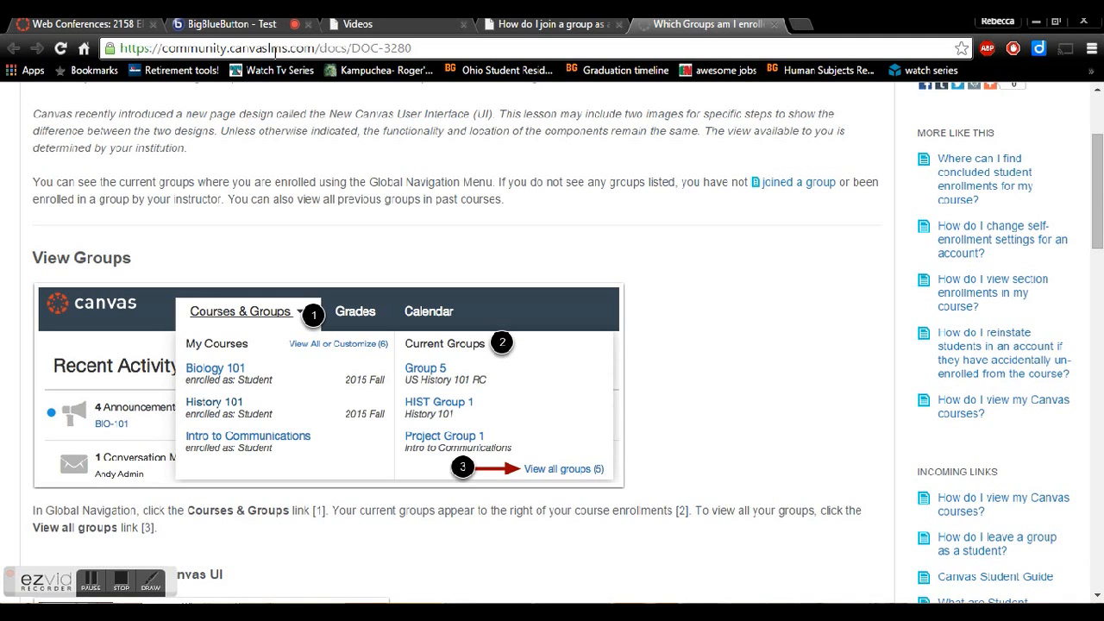
Step: Return to the conference and stop the session recording, confirming Yes
{"action": "left_click", "coordinate": [226, 25]}
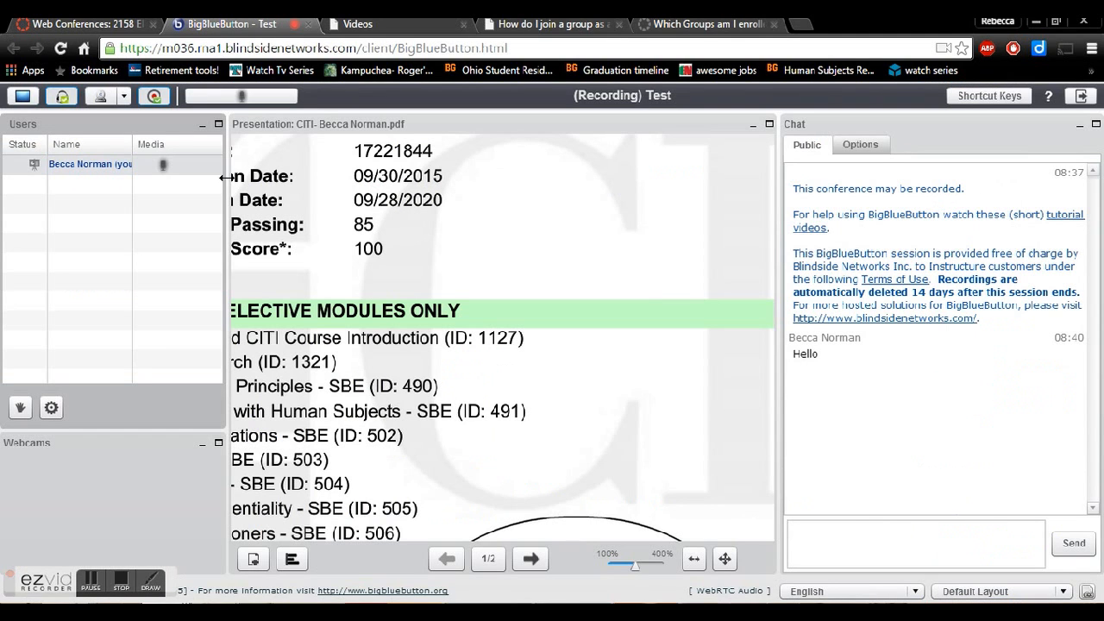
{"action": "mouse_move", "coordinate": [171, 115]}
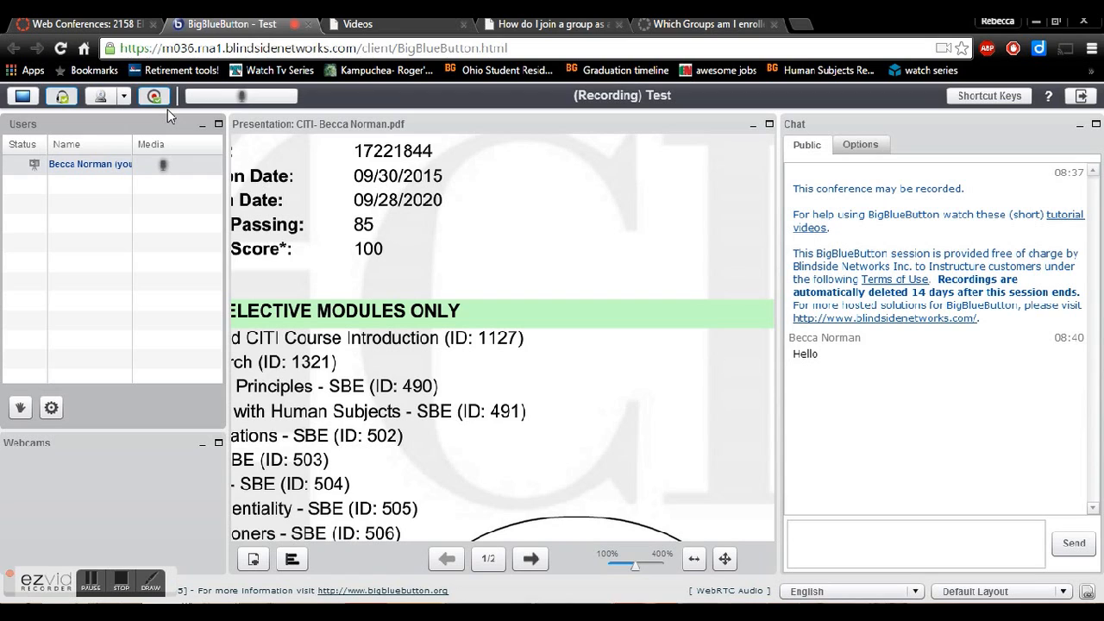
{"action": "mouse_move", "coordinate": [155, 96]}
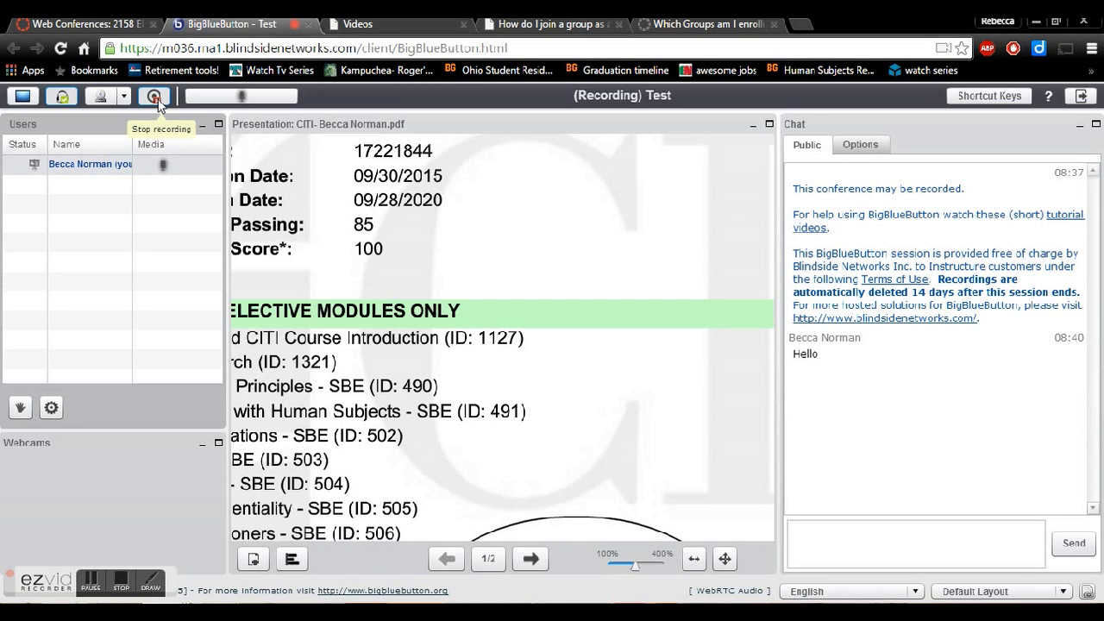
{"action": "left_click", "coordinate": [155, 95]}
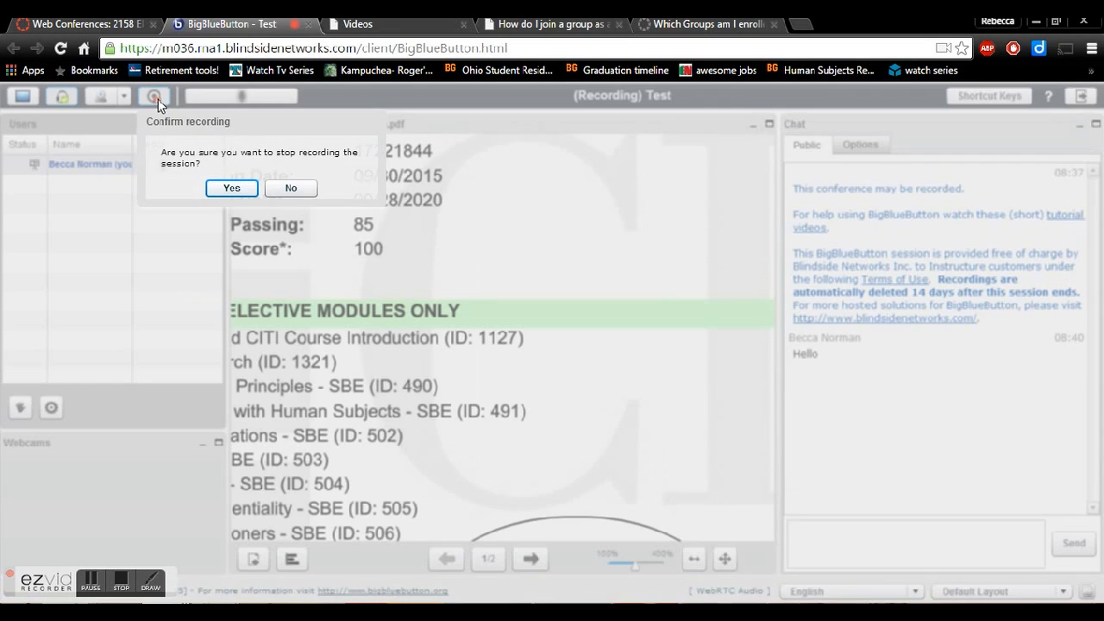
{"action": "left_click", "coordinate": [232, 188]}
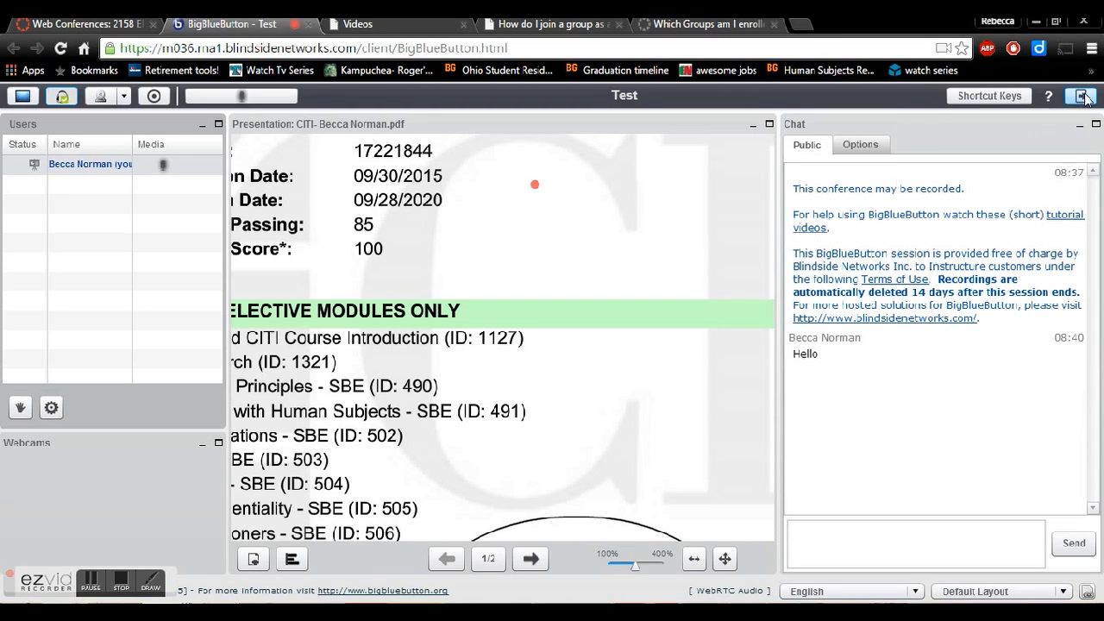
Step: Log out of the conference and confirm leaving
{"action": "left_click", "coordinate": [1080, 96]}
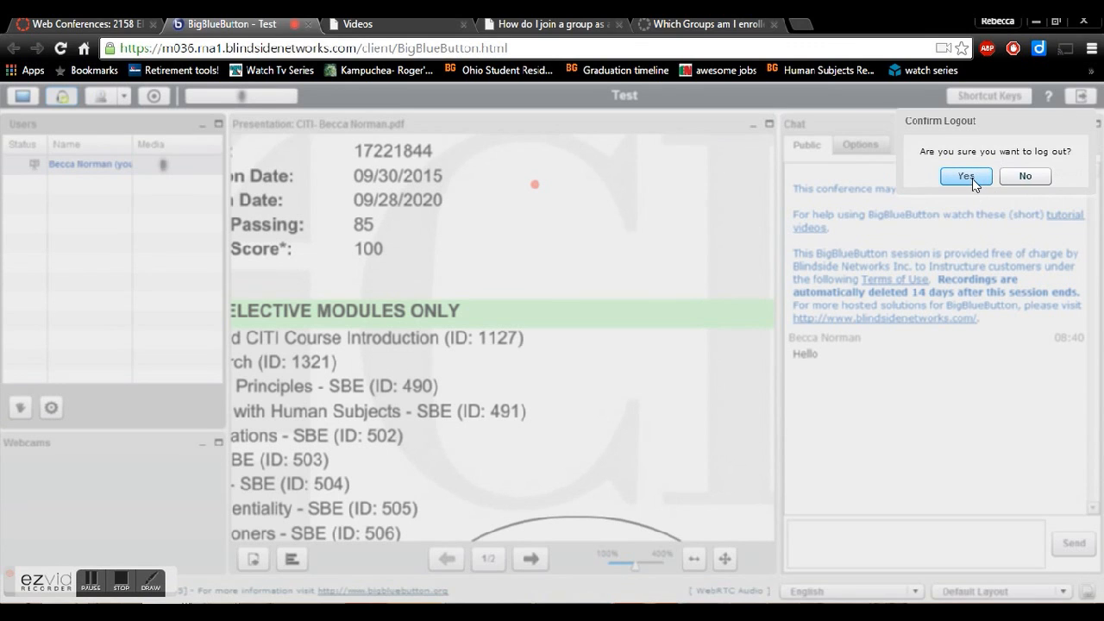
{"action": "left_click", "coordinate": [964, 176]}
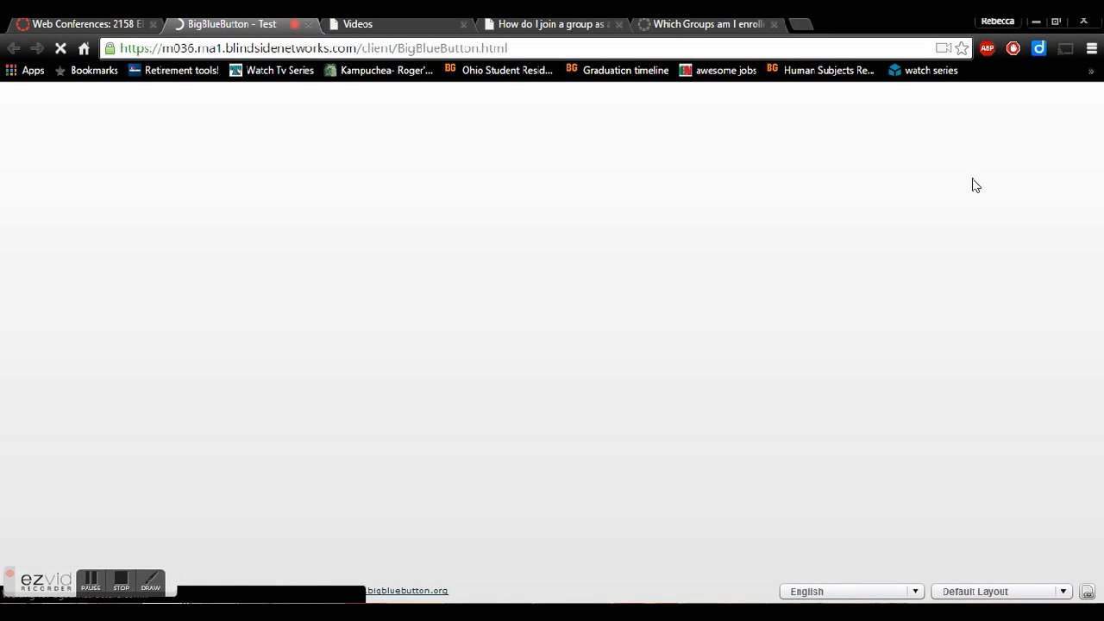